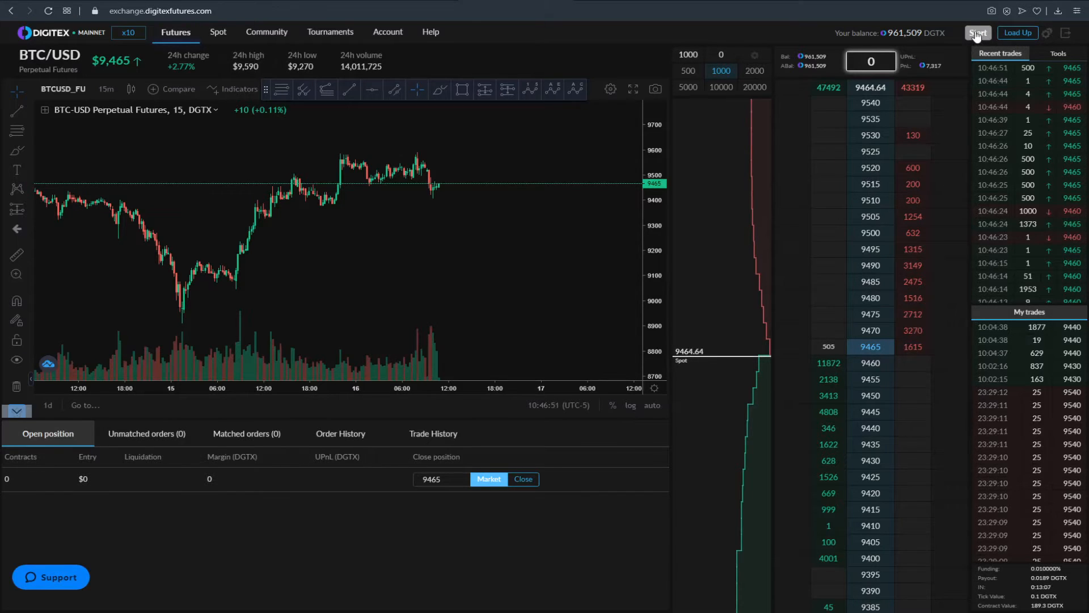
Launch the Digitex onboarding tour so its welcome prompt appears
left_click(978, 33)
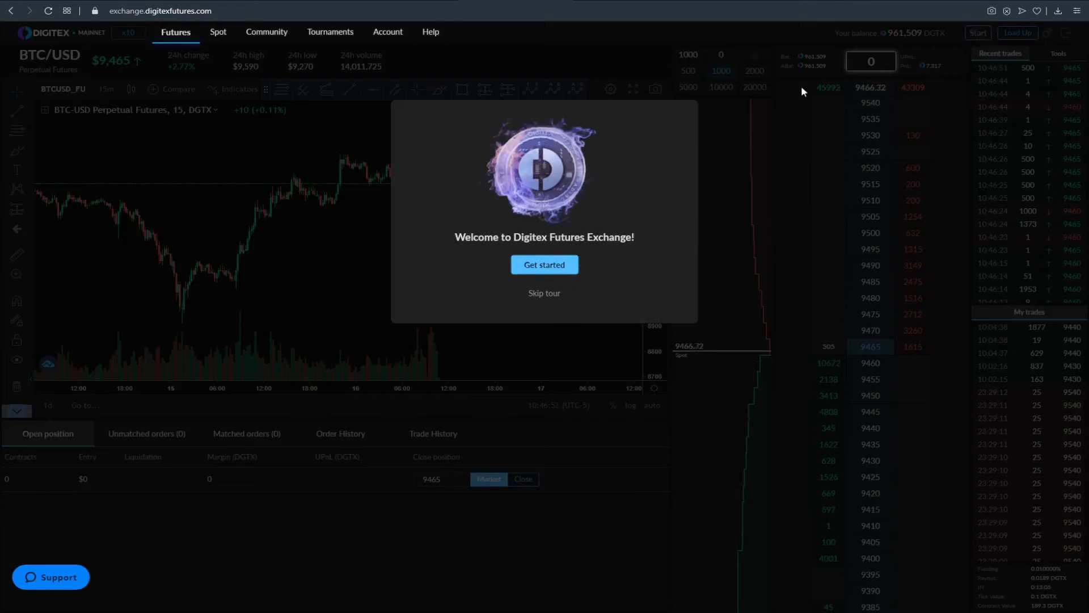
mouse_move(567, 115)
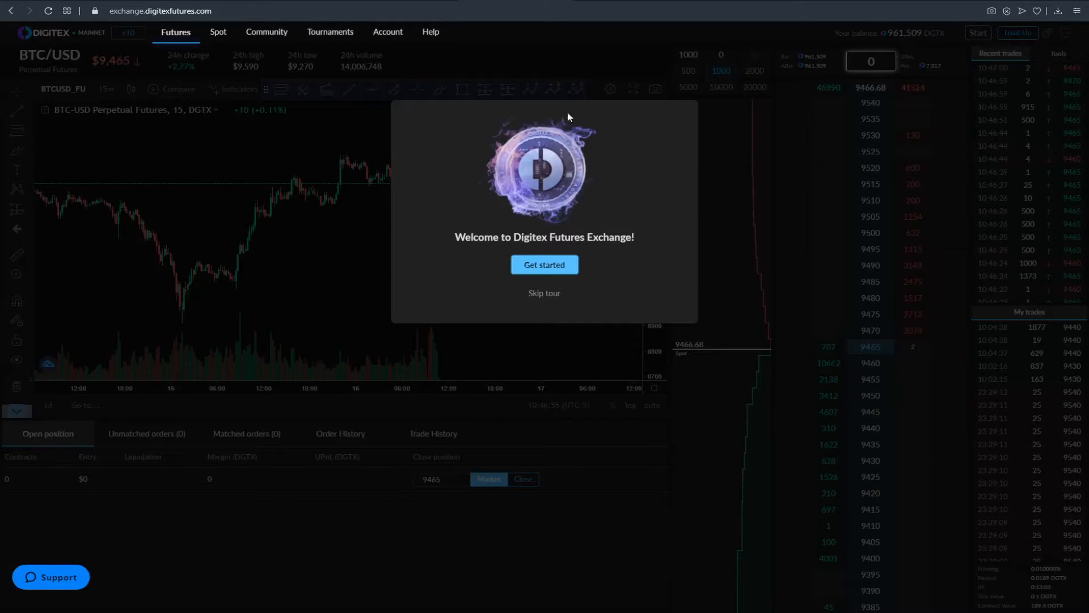
mouse_move(594, 313)
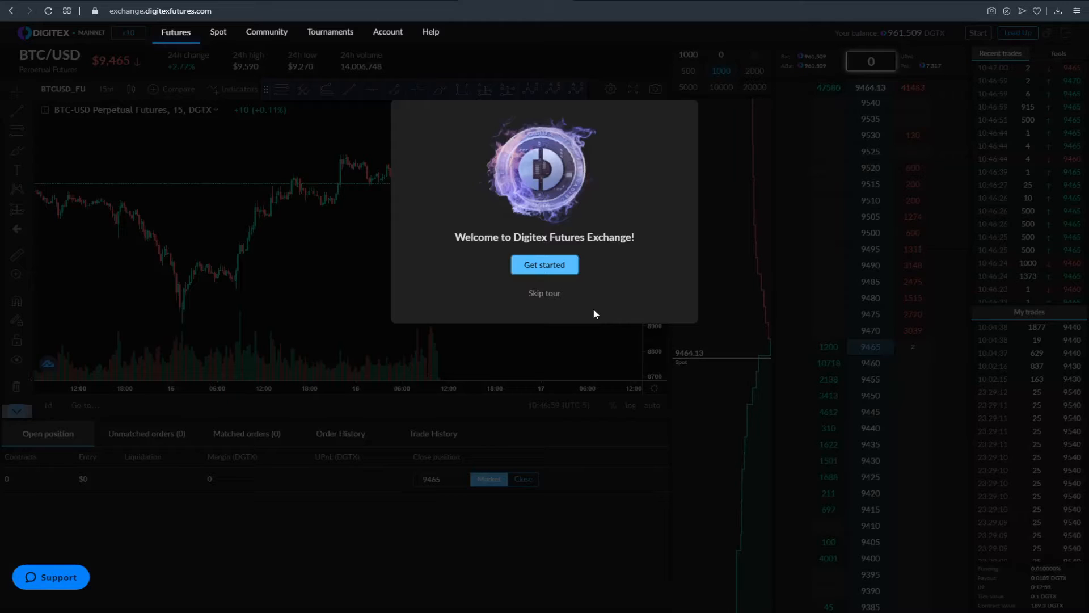
mouse_move(595, 306)
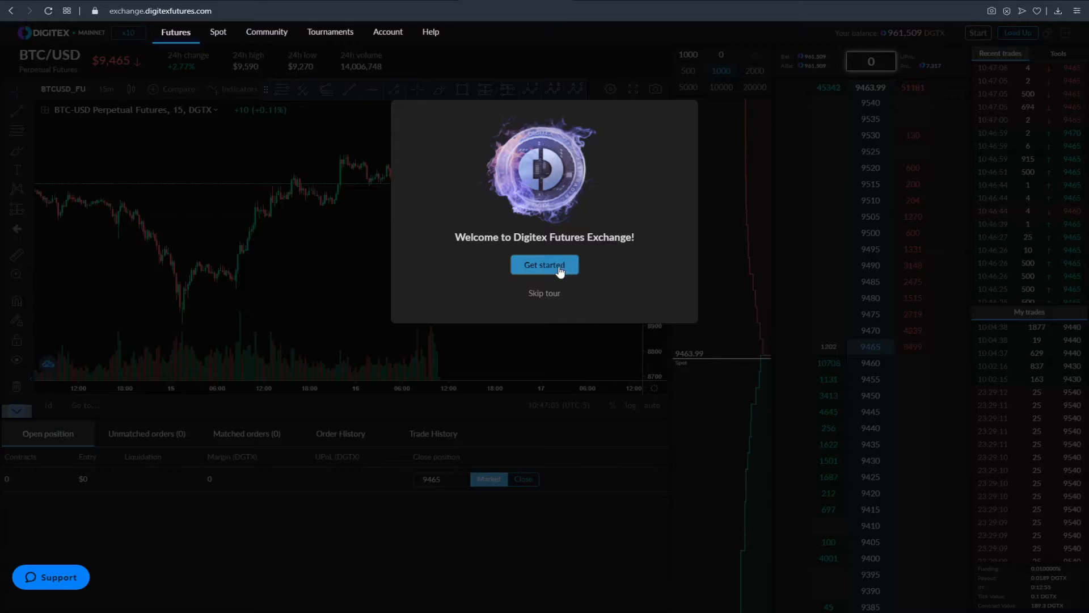
Get past the welcome prompt into the tour's Select Appearance step
left_click(544, 265)
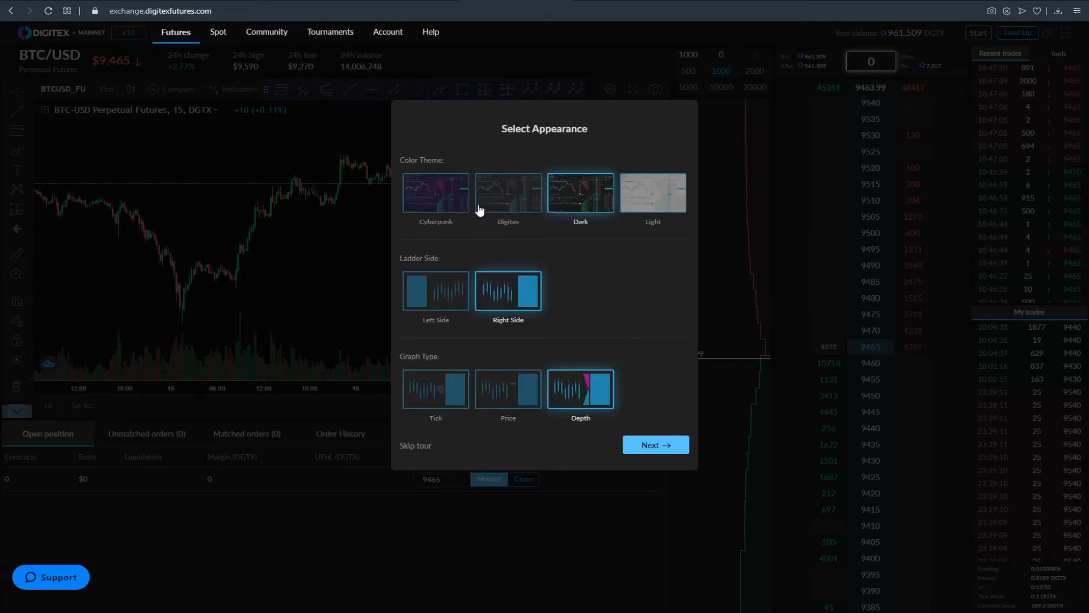
mouse_move(480, 247)
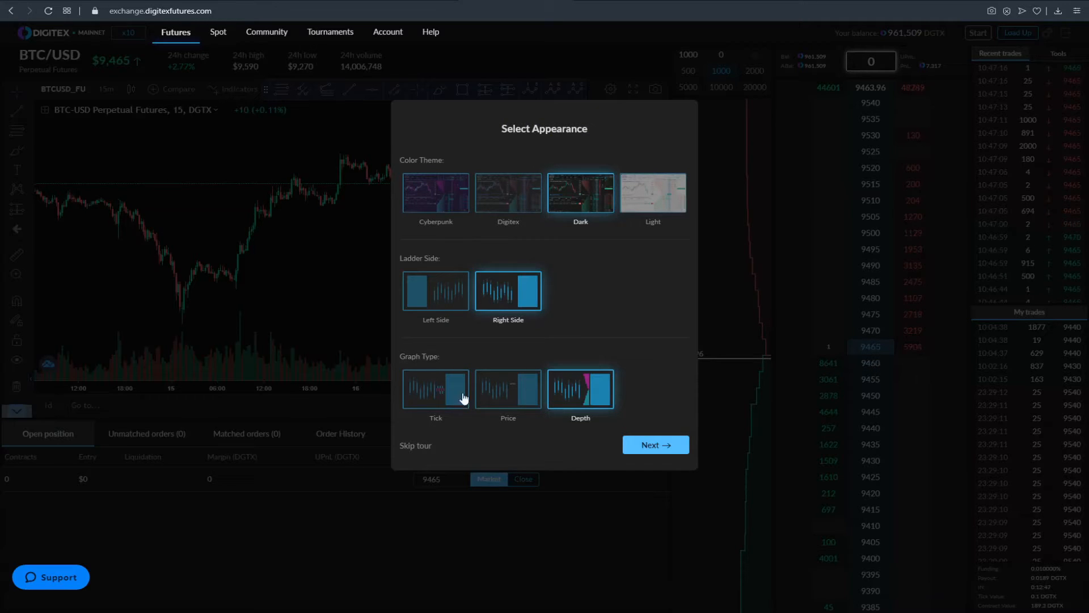
mouse_move(474, 415)
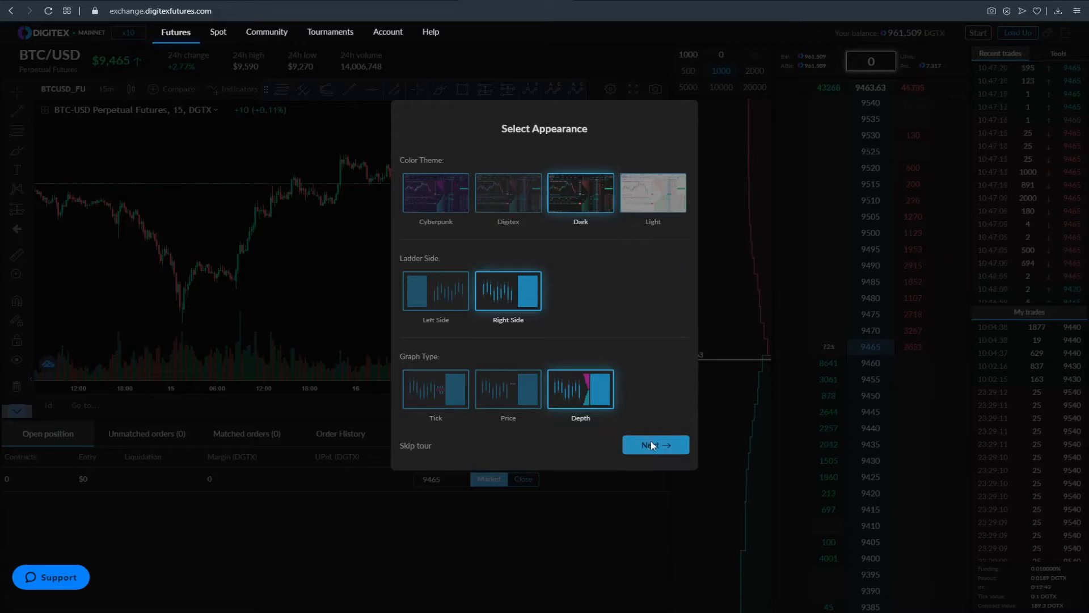
Advance from the appearance options to the DGTX Balance step
left_click(651, 445)
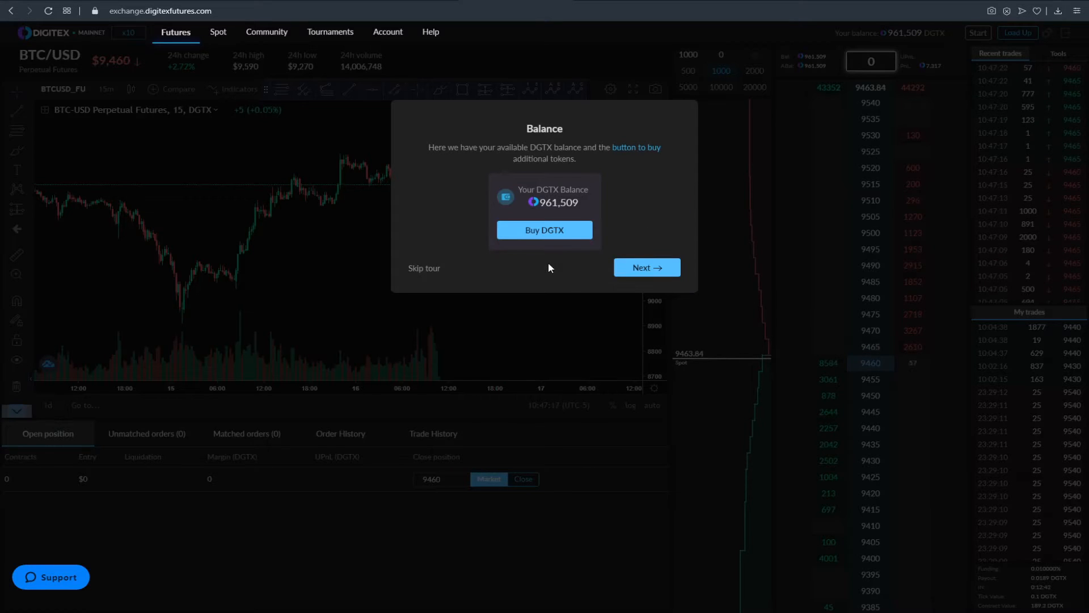
mouse_move(613, 239)
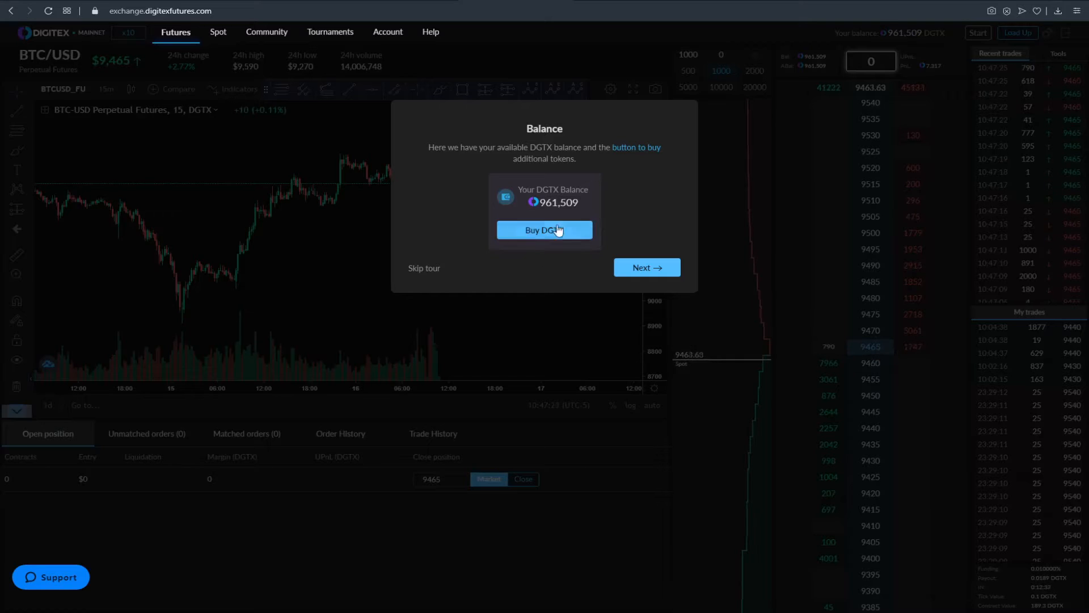
mouse_move(544, 234)
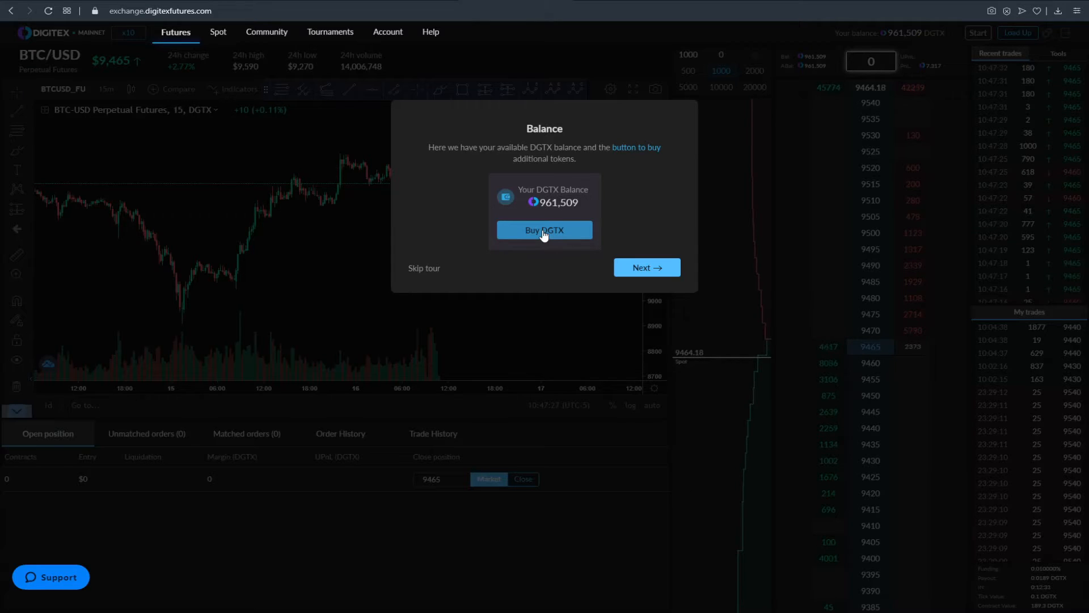
mouse_move(529, 214)
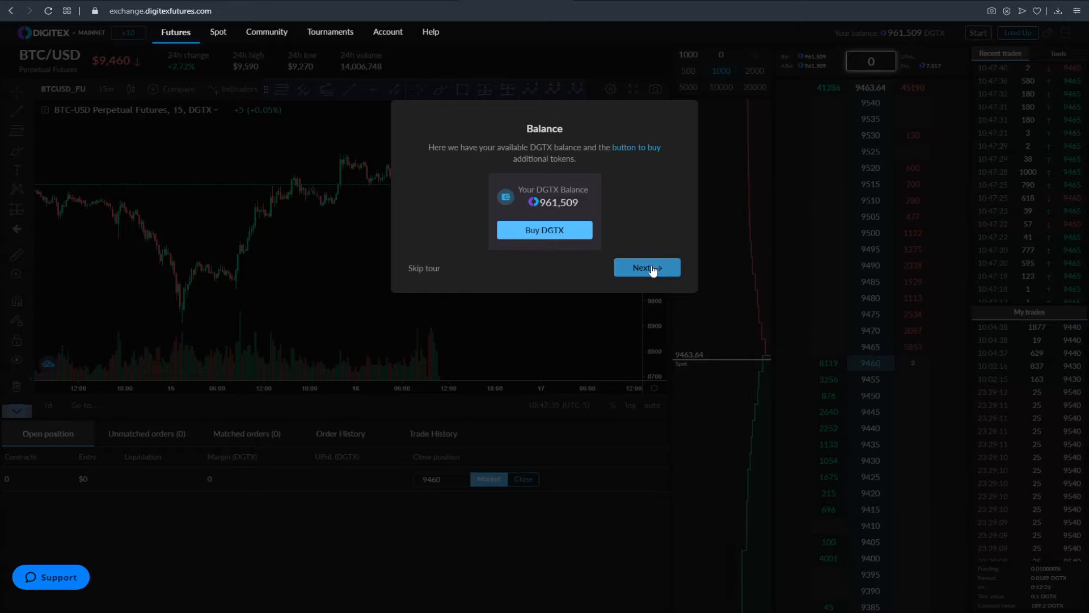
Move from the Balance step to the Navigate step explaining the exchange tabs
left_click(645, 267)
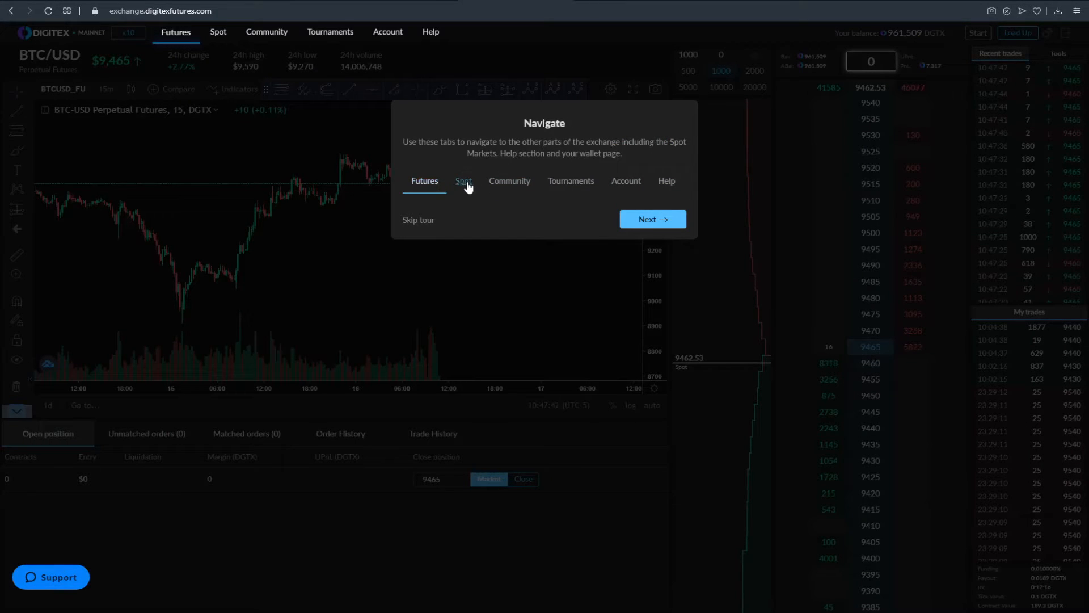
mouse_move(509, 180)
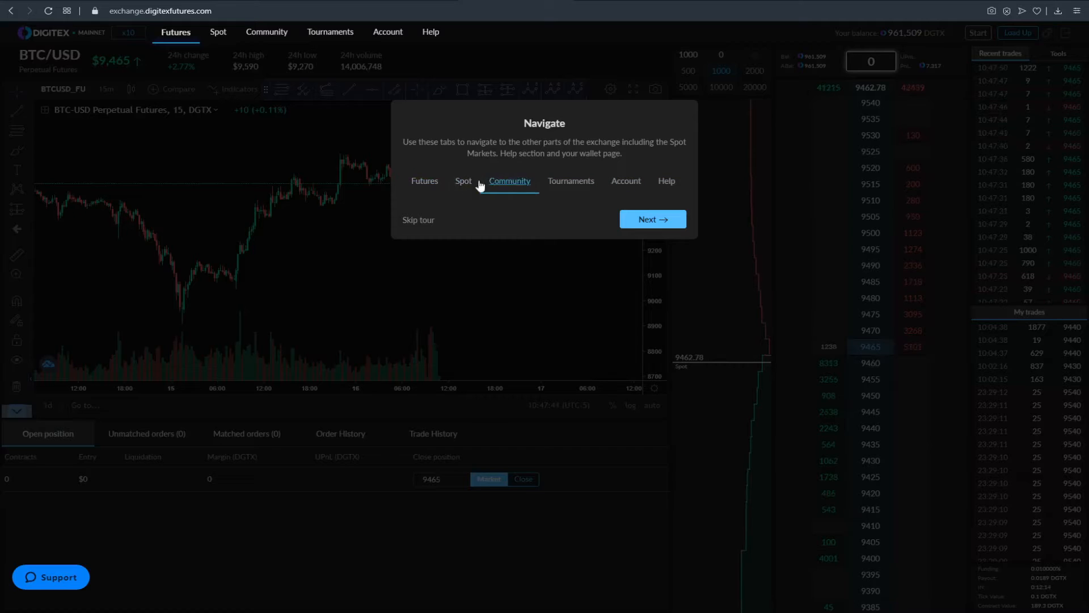
left_click(218, 32)
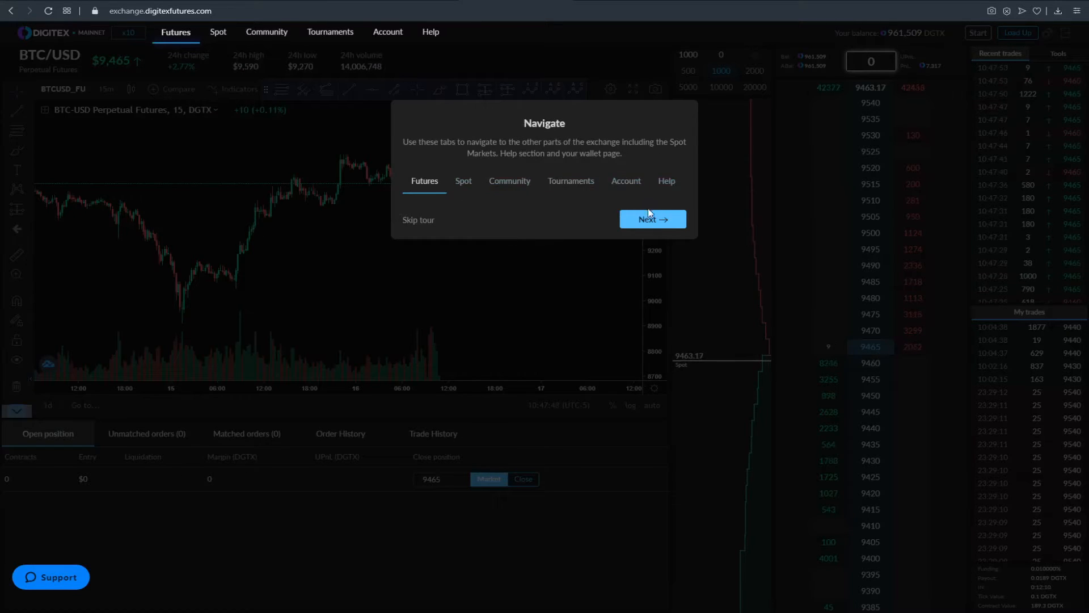
Step through the Desired Leverage explanation to the Testnet / mainnet step
left_click(651, 219)
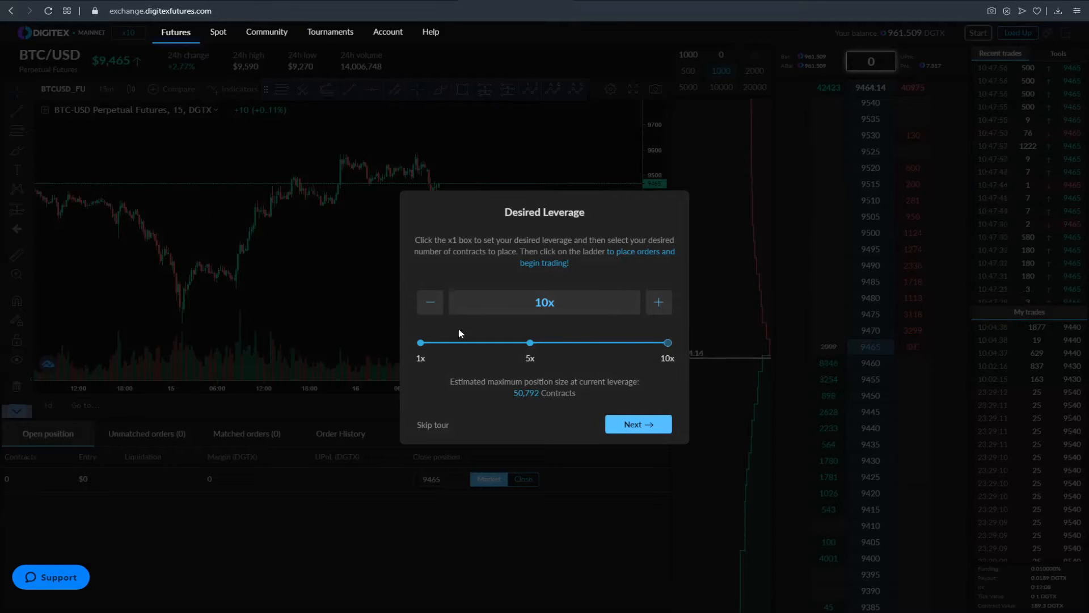
mouse_move(610, 276)
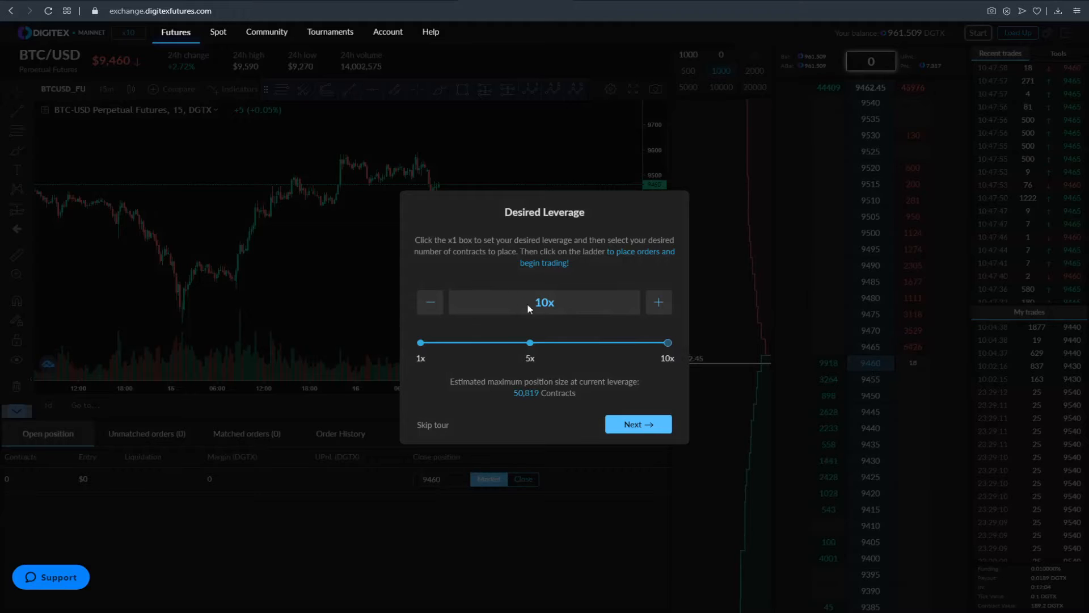
mouse_move(547, 391)
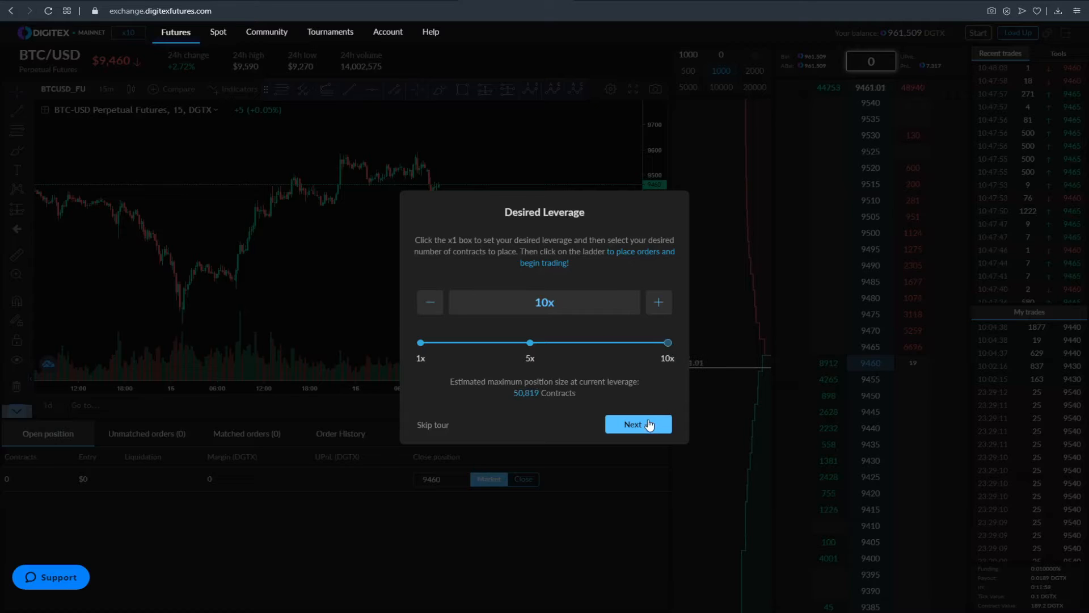
left_click(637, 423)
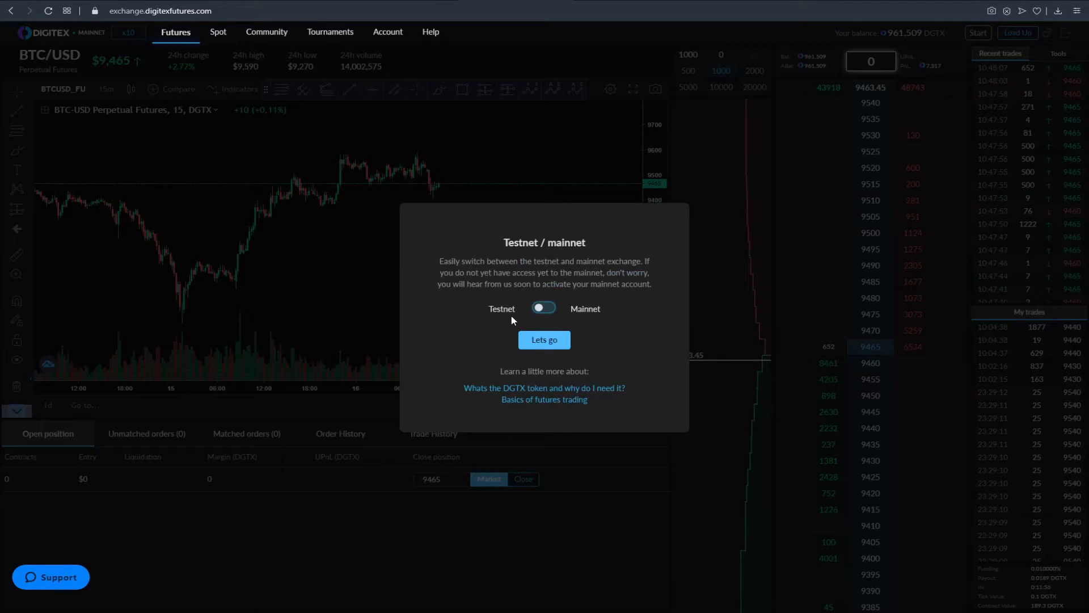
mouse_move(544, 339)
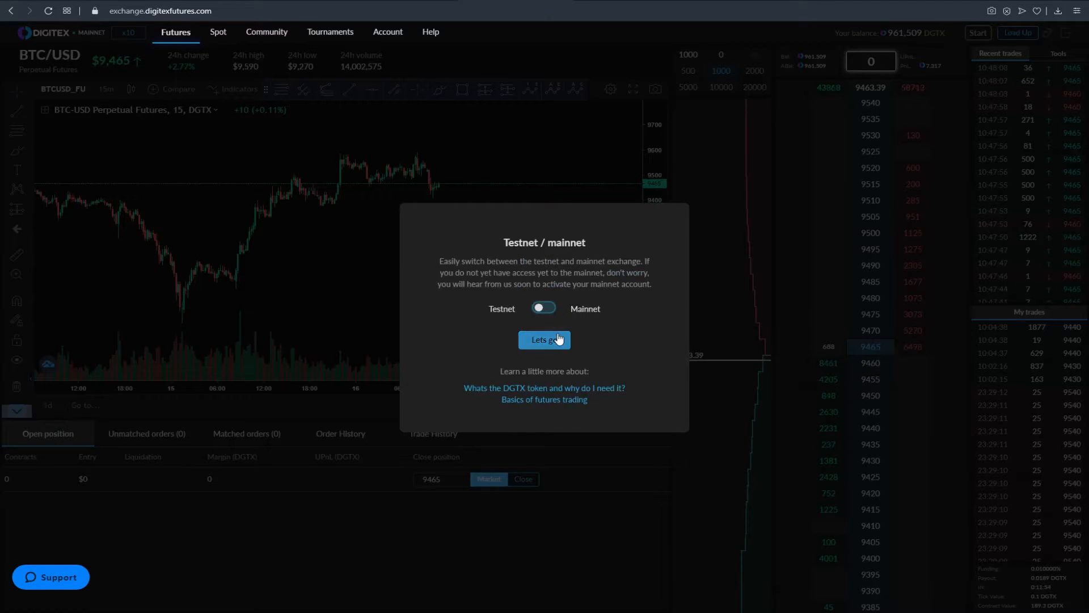
Close the tour with Lets go, back to the BTC/USD trading screen
left_click(544, 339)
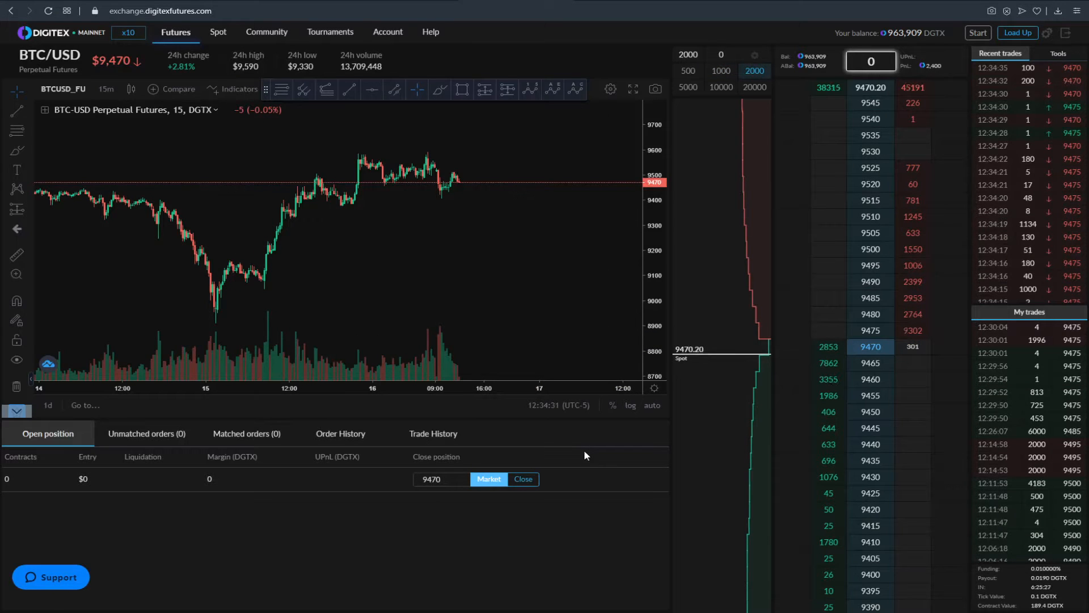
mouse_move(594, 319)
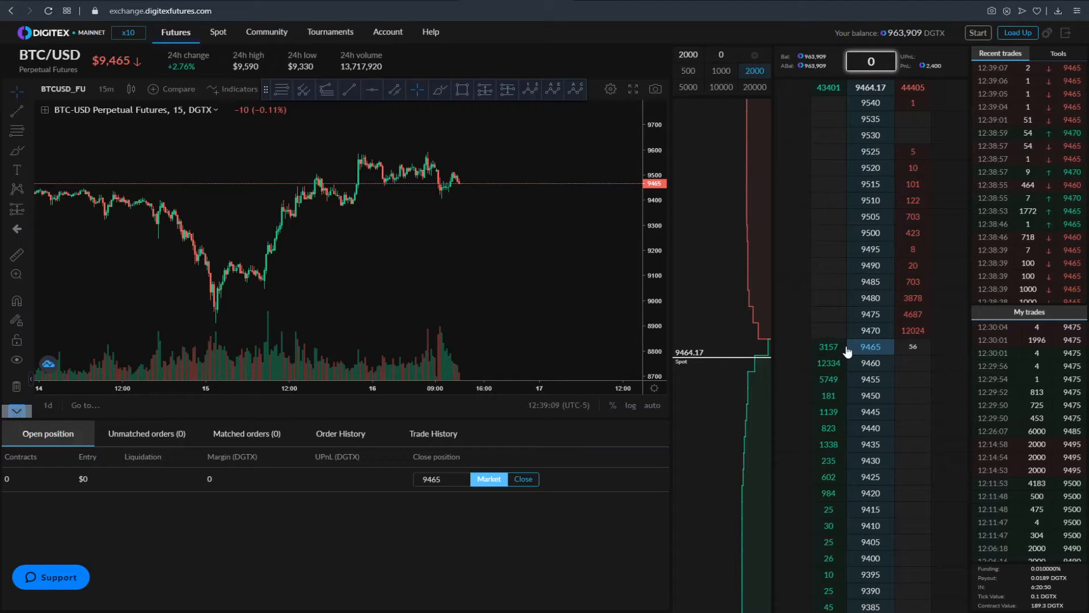
mouse_move(623, 225)
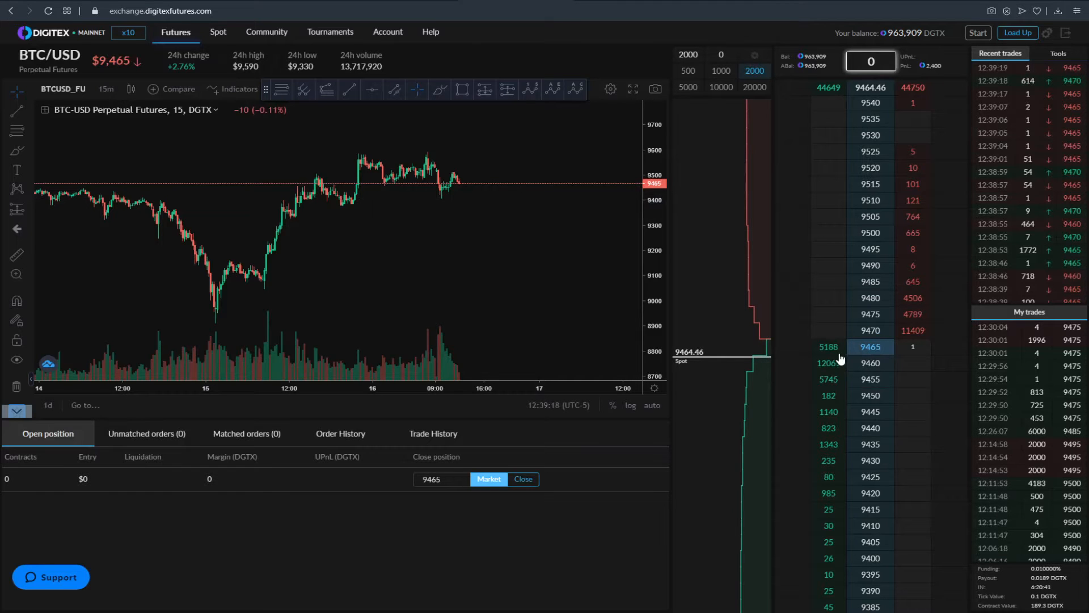
left_click(106, 89)
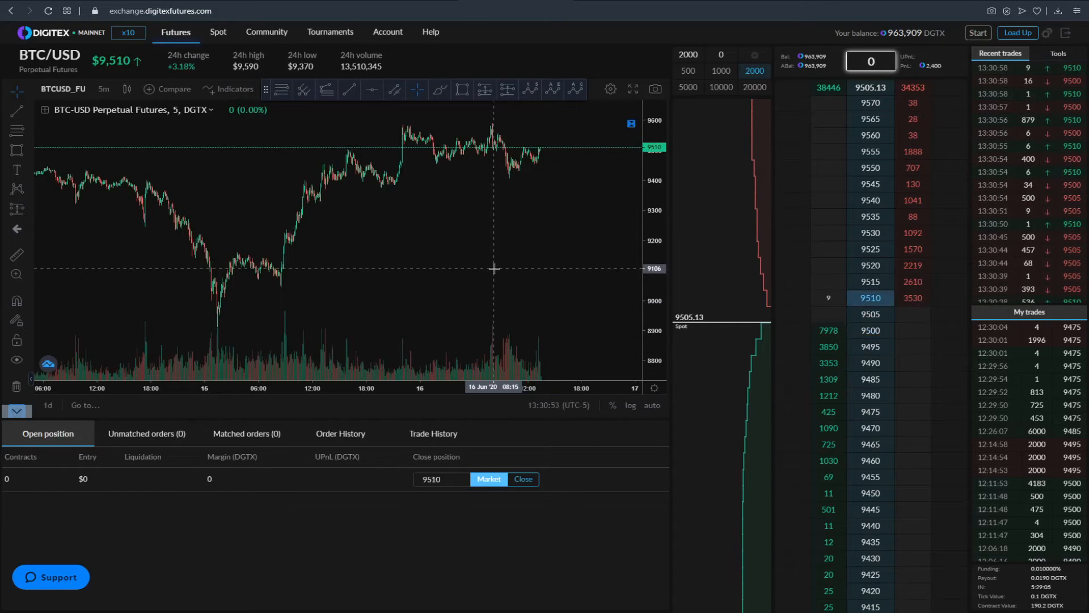
mouse_move(227, 291)
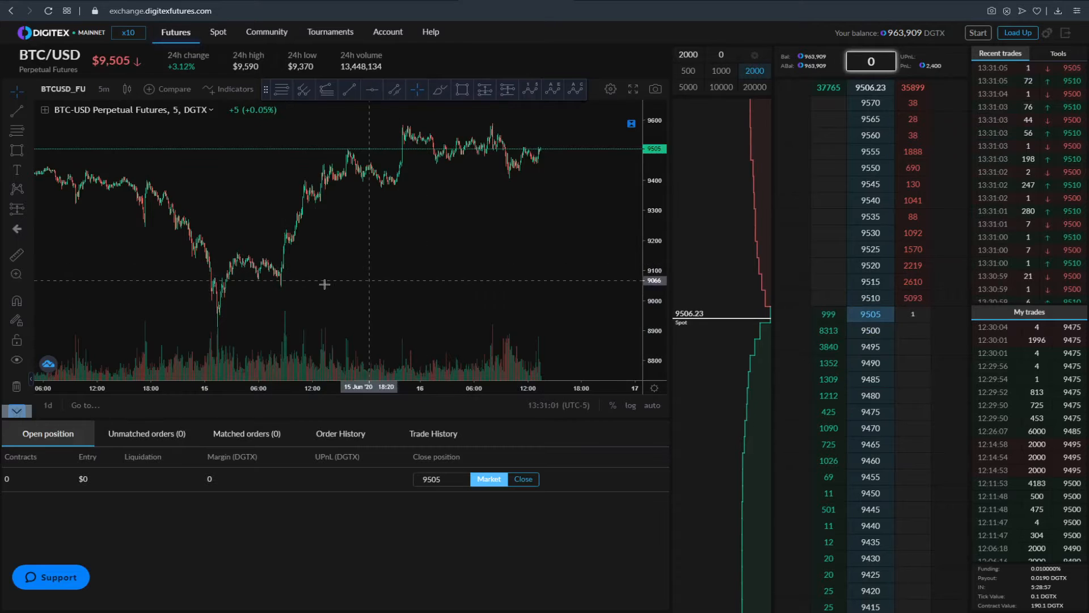
mouse_move(211, 327)
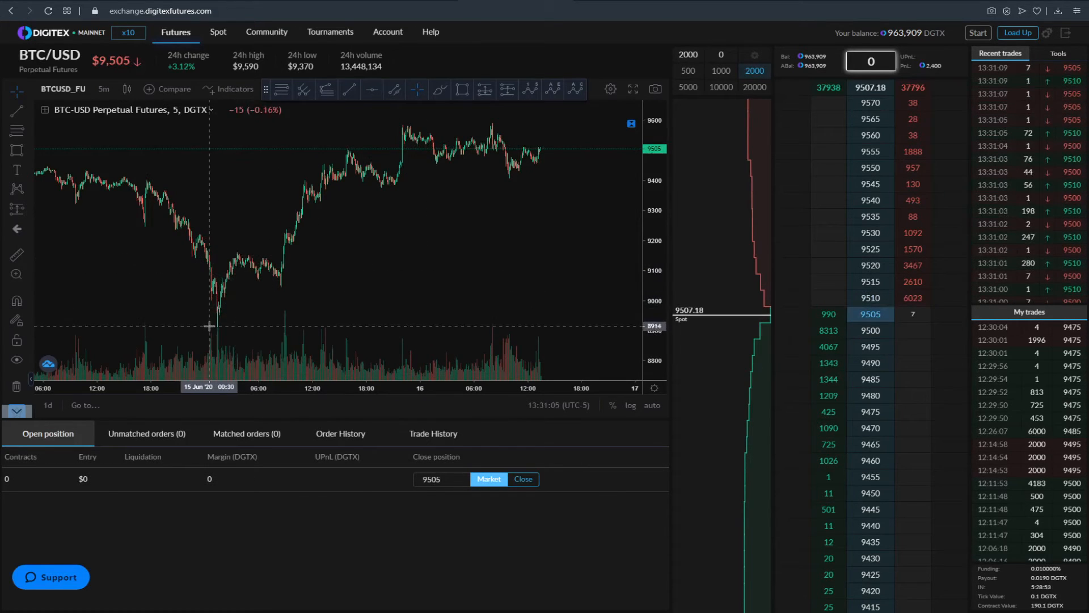
left_click(17, 149)
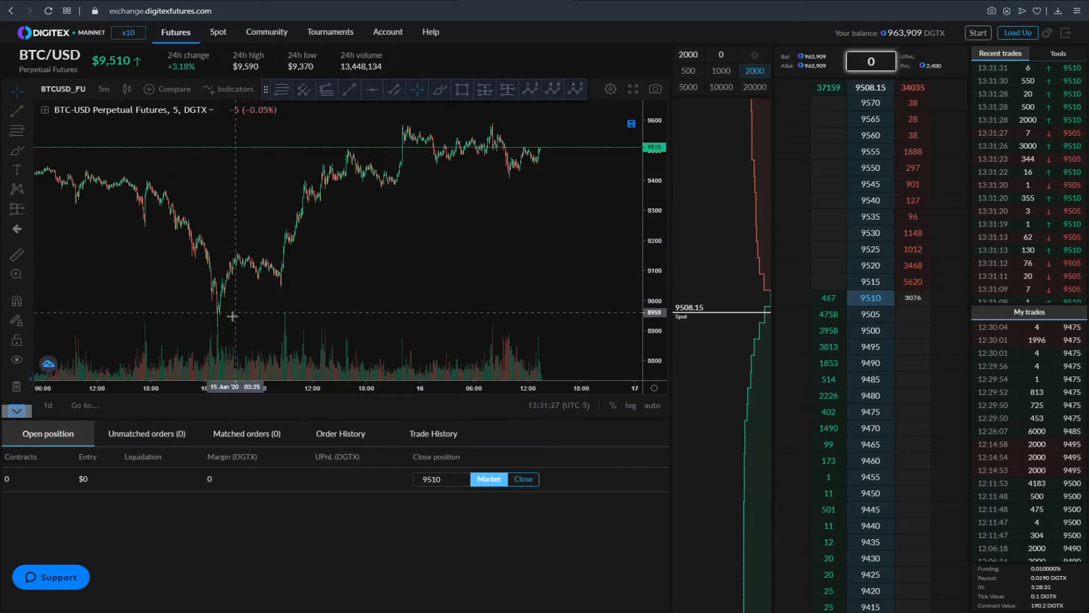
mouse_move(409, 232)
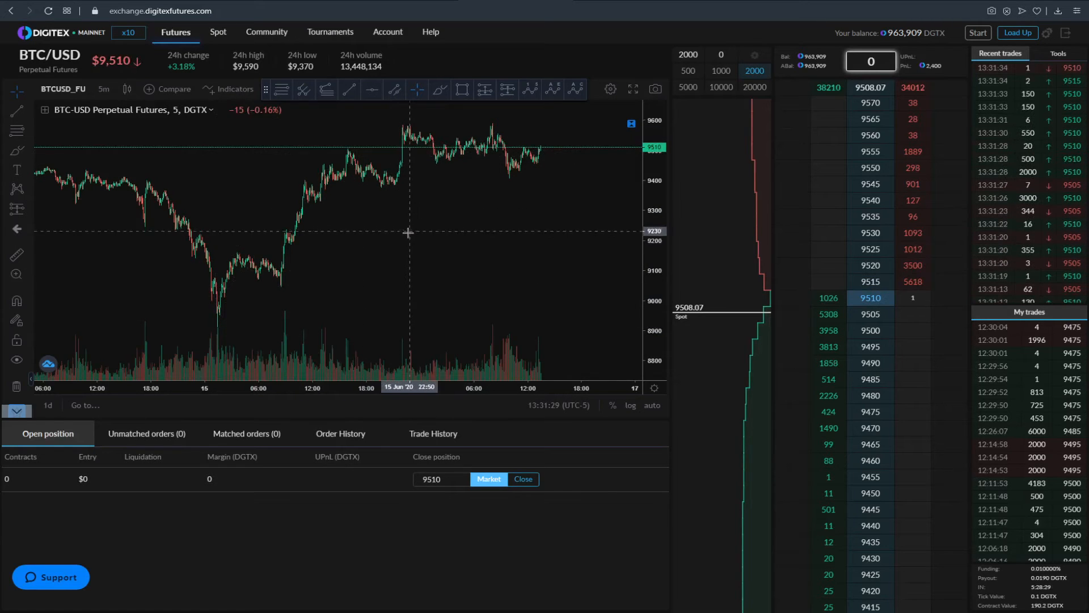
mouse_move(314, 160)
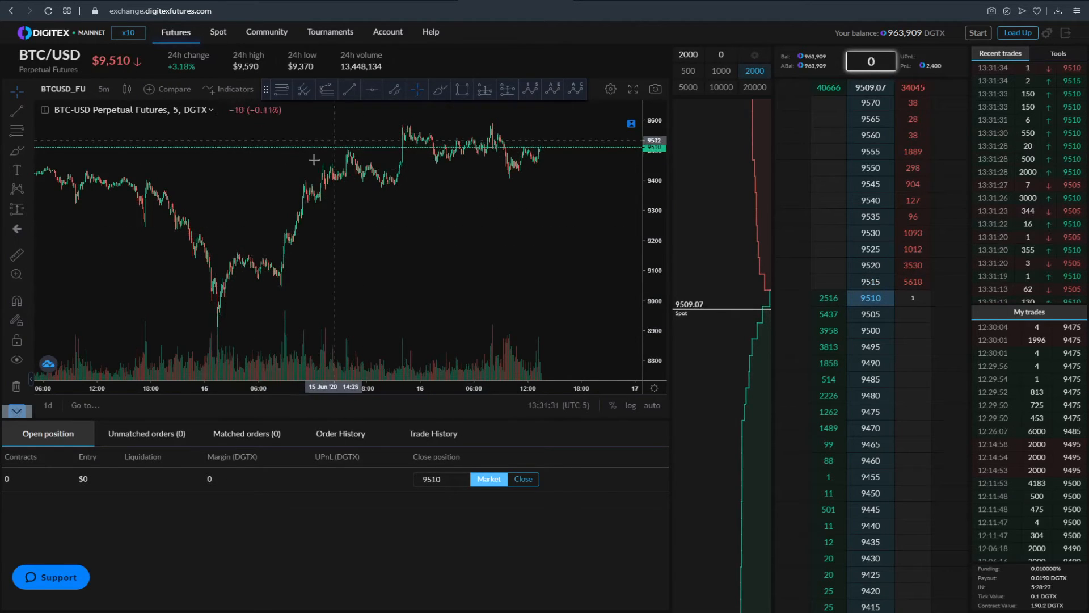
mouse_move(229, 274)
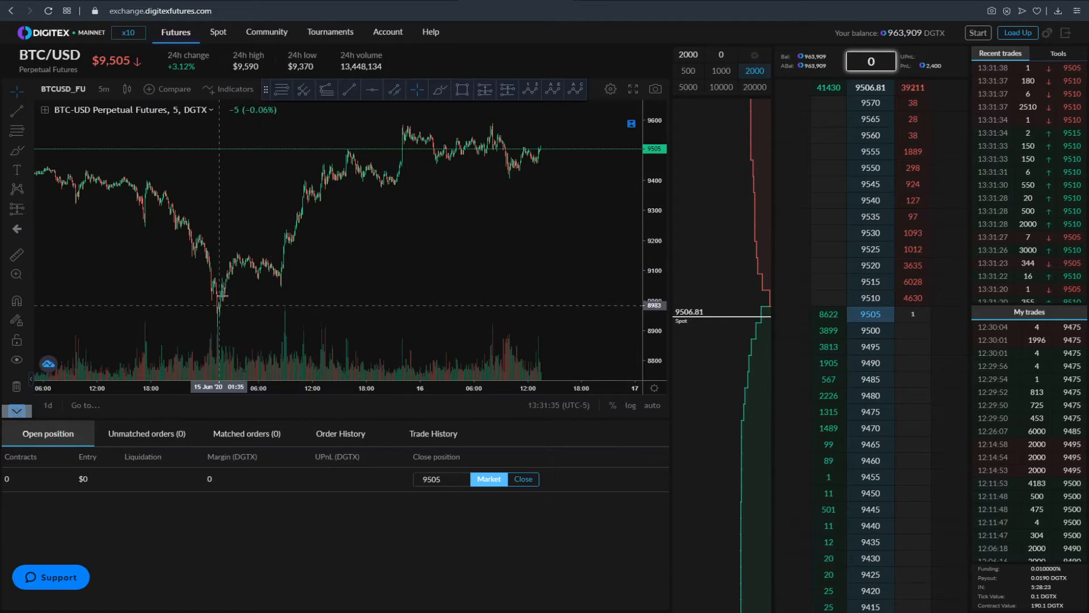
mouse_move(247, 264)
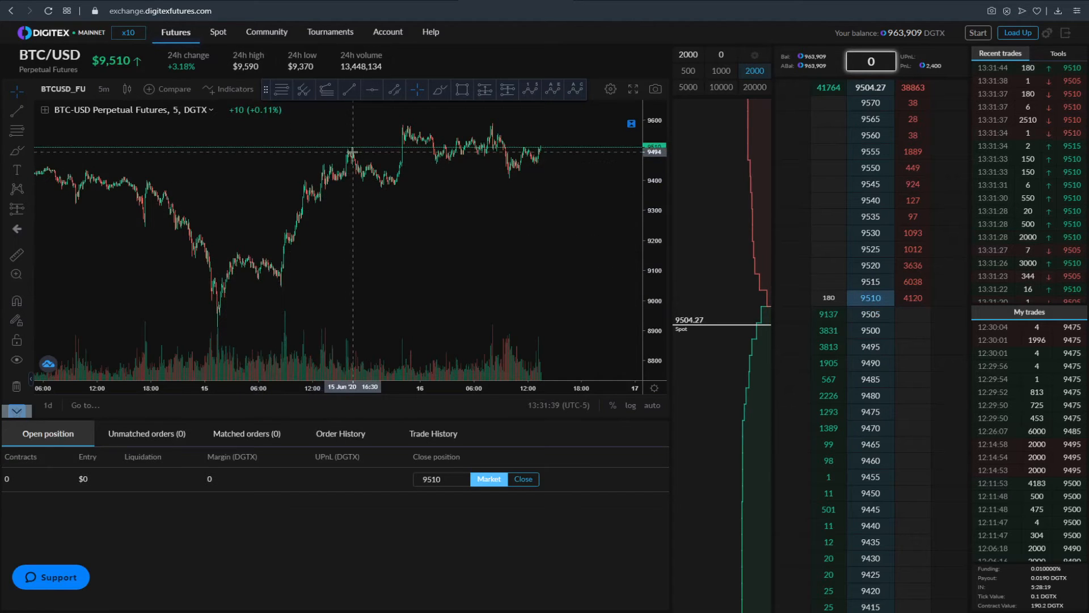
mouse_move(365, 187)
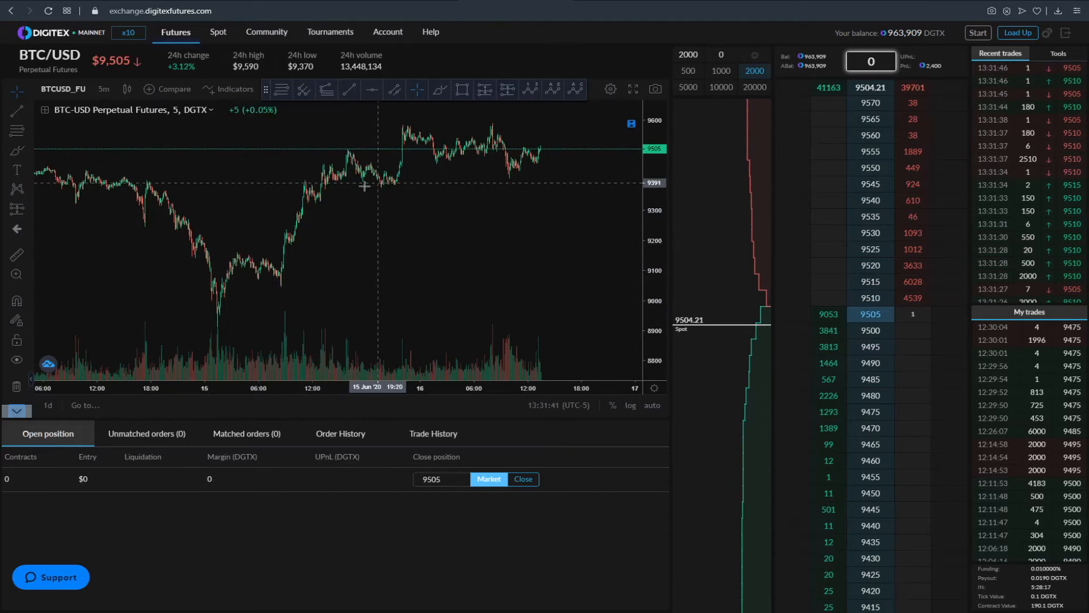
mouse_move(222, 306)
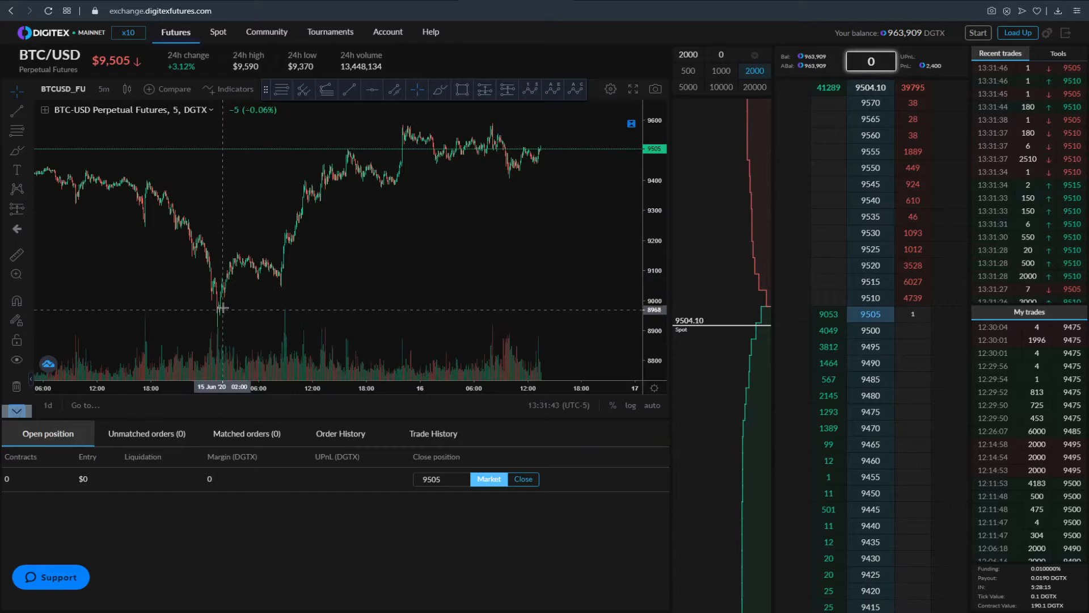
mouse_move(288, 245)
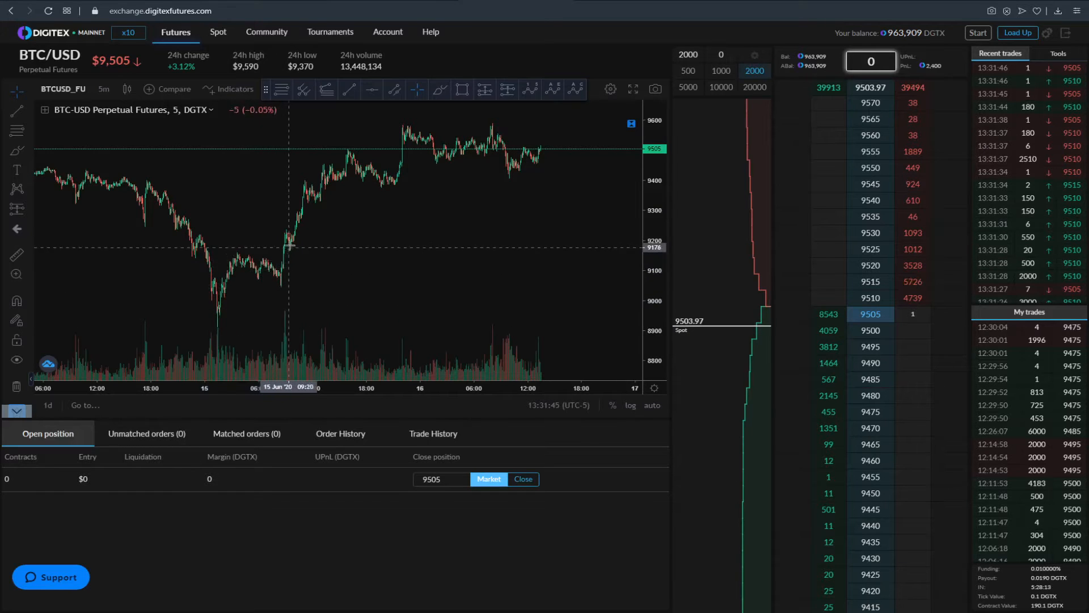
mouse_move(347, 181)
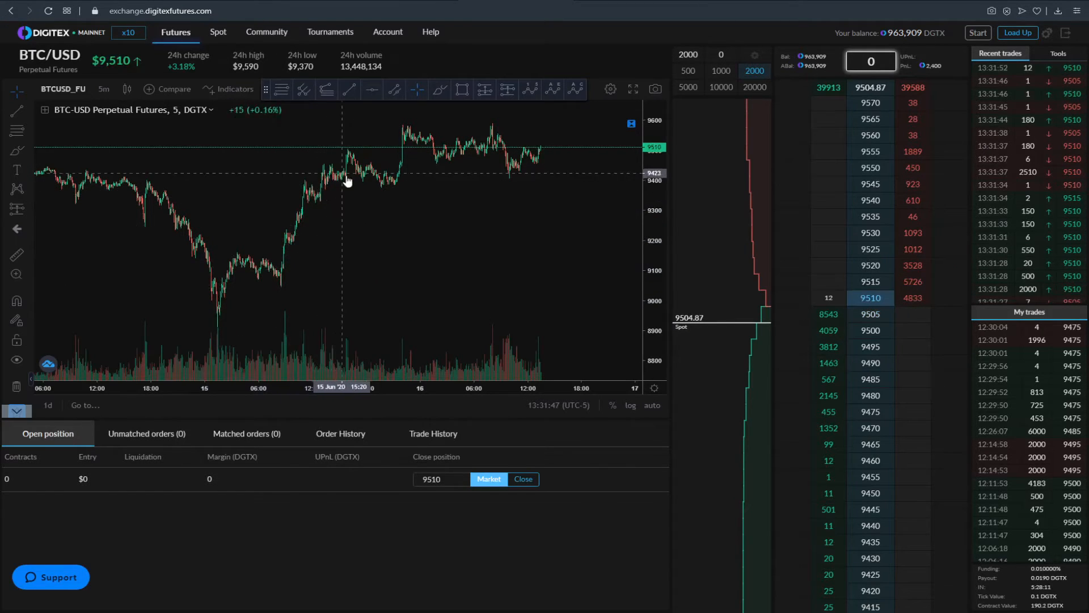
mouse_move(297, 239)
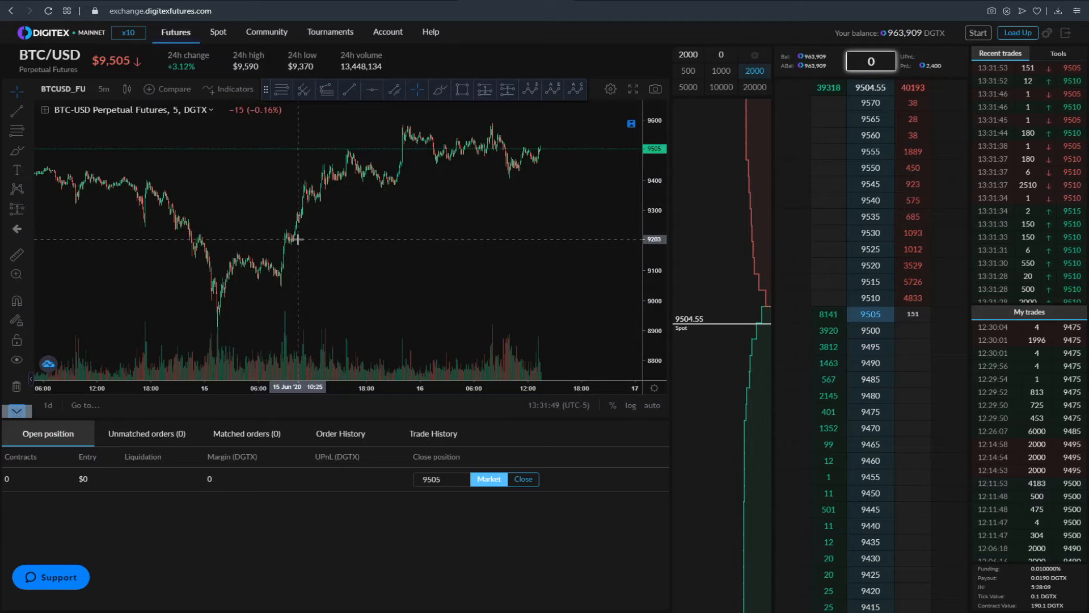
mouse_move(238, 260)
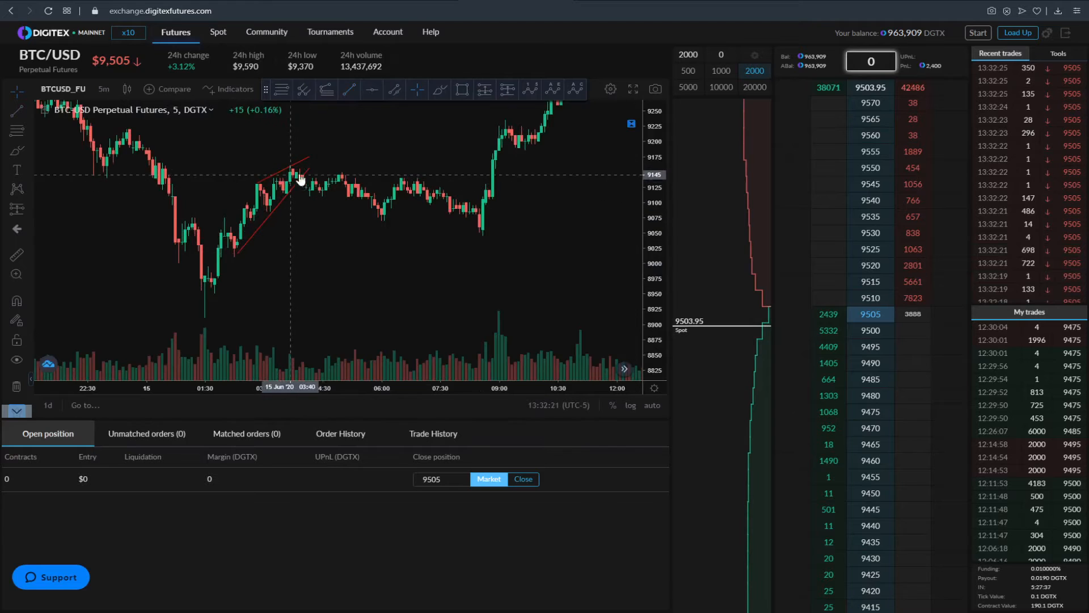
mouse_move(306, 194)
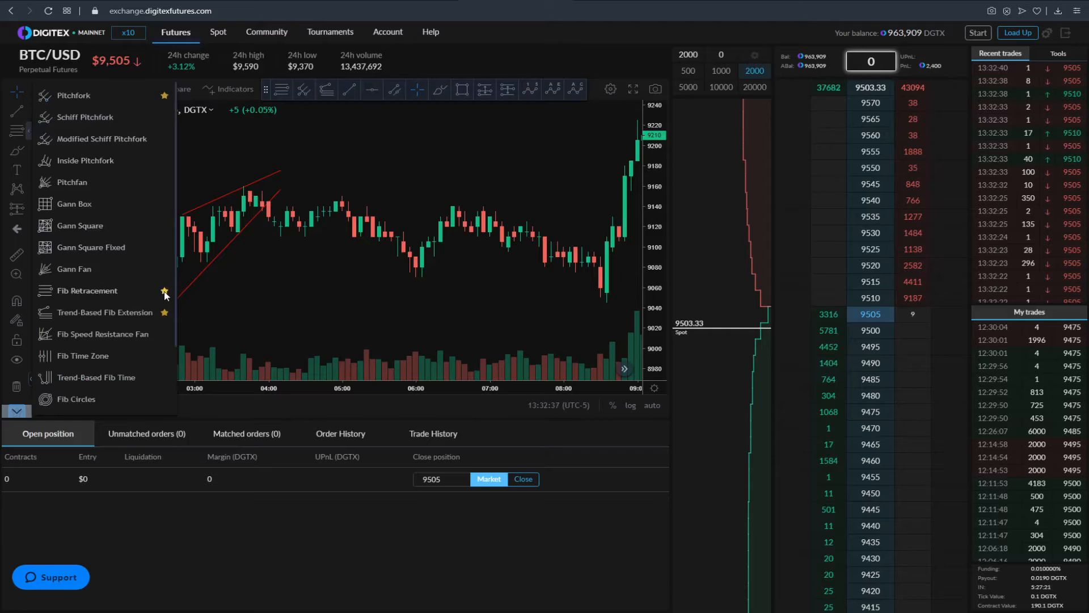
mouse_move(554, 94)
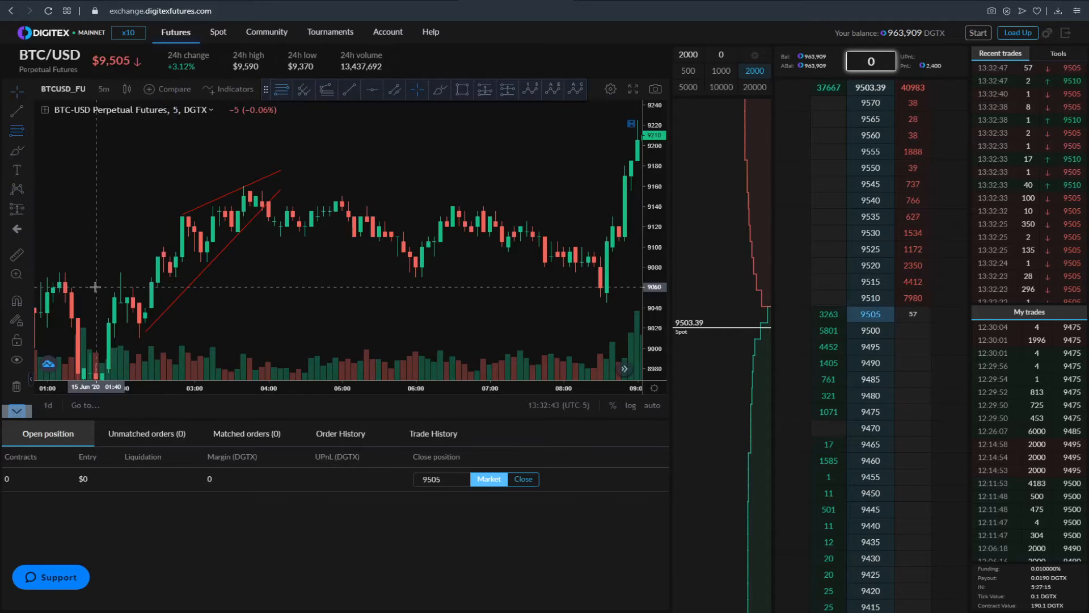
mouse_move(262, 213)
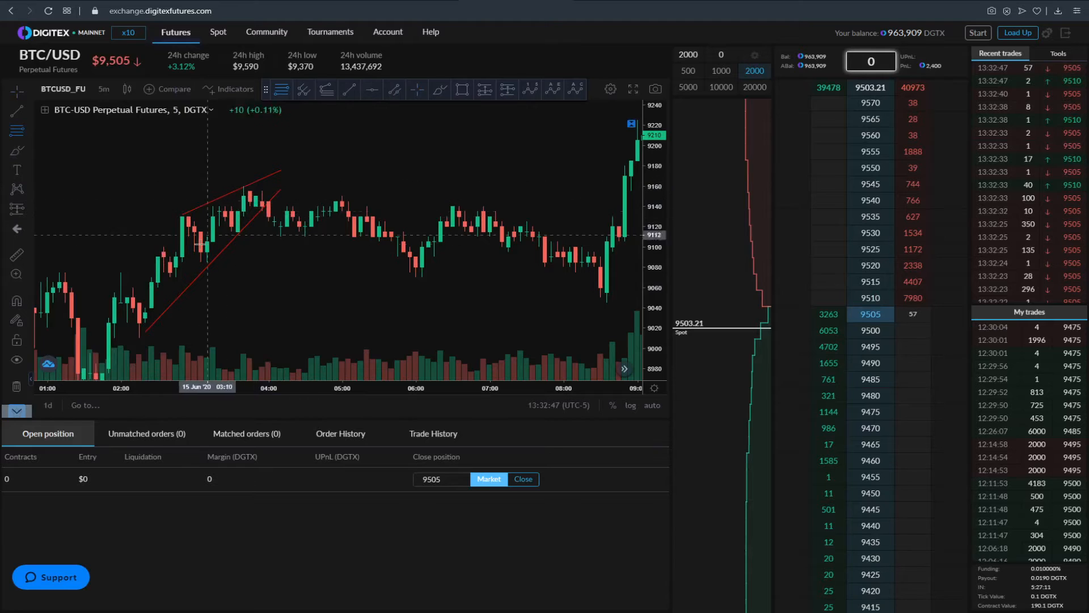
mouse_move(276, 219)
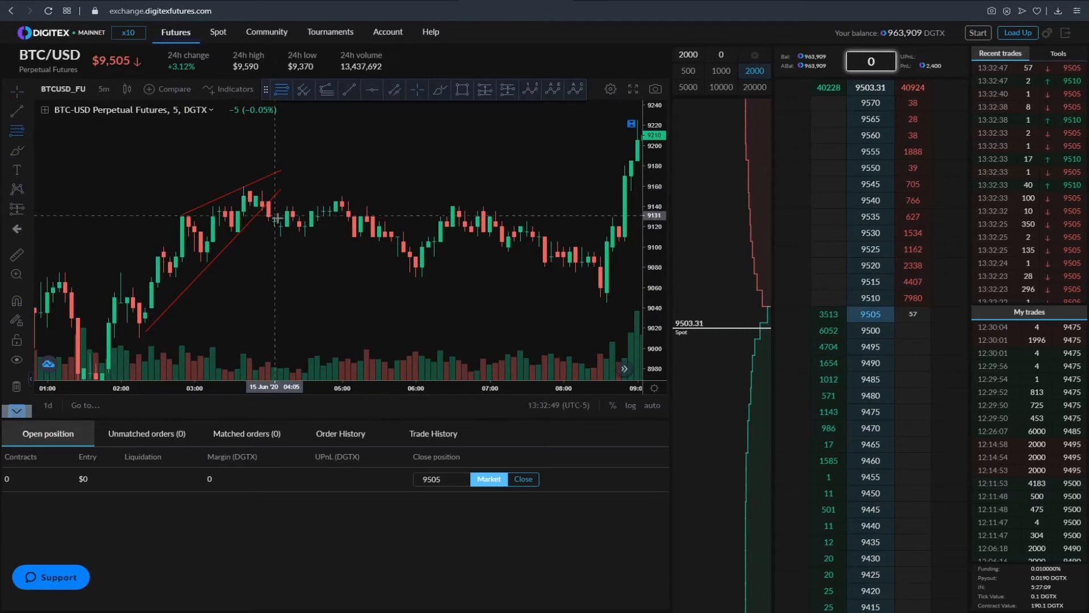
mouse_move(323, 212)
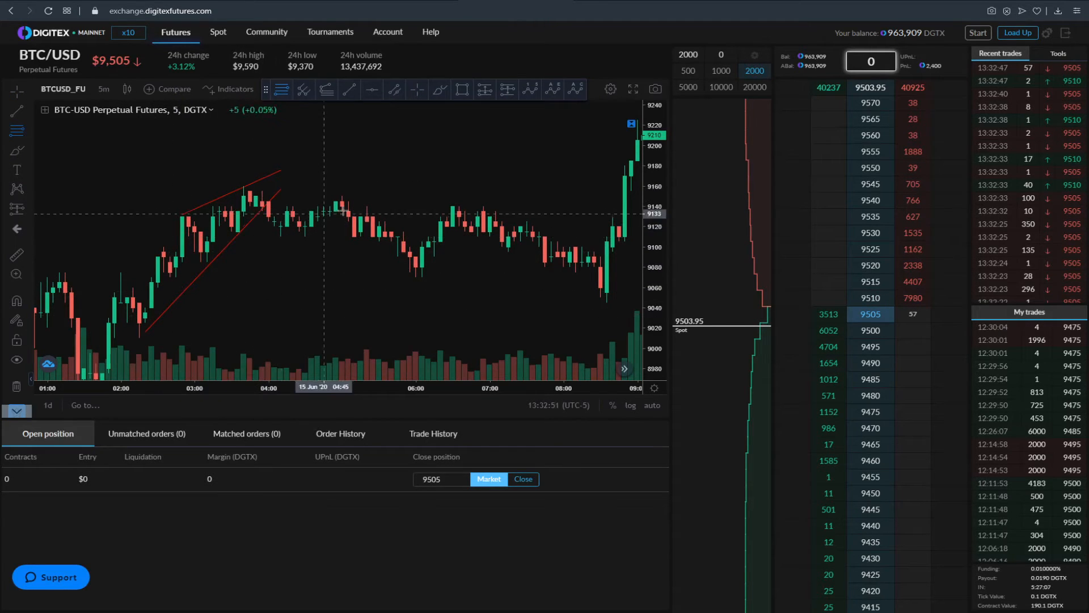
mouse_move(233, 188)
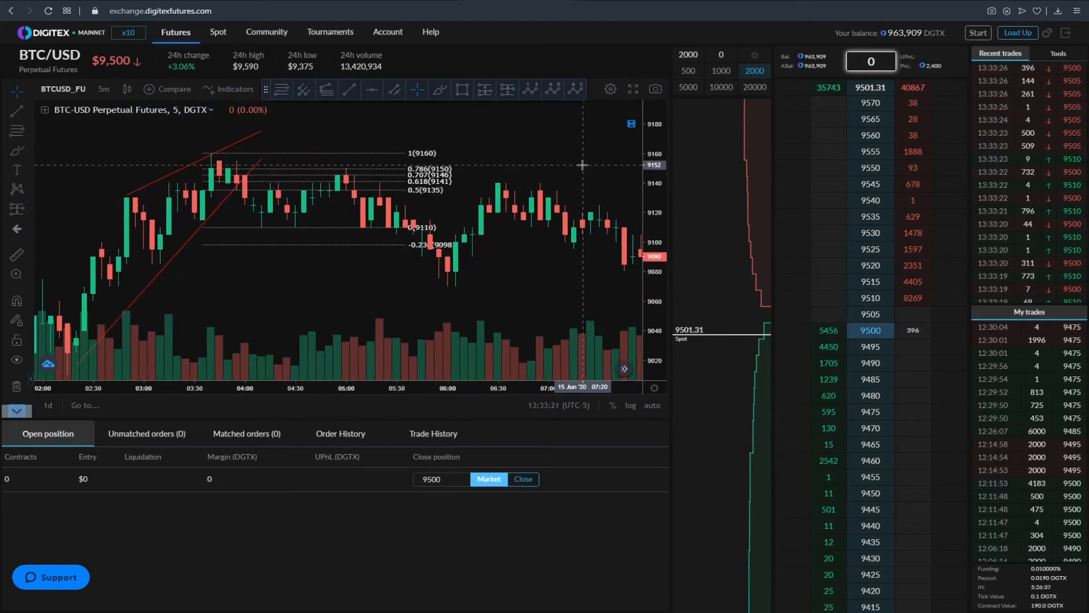
mouse_move(88, 124)
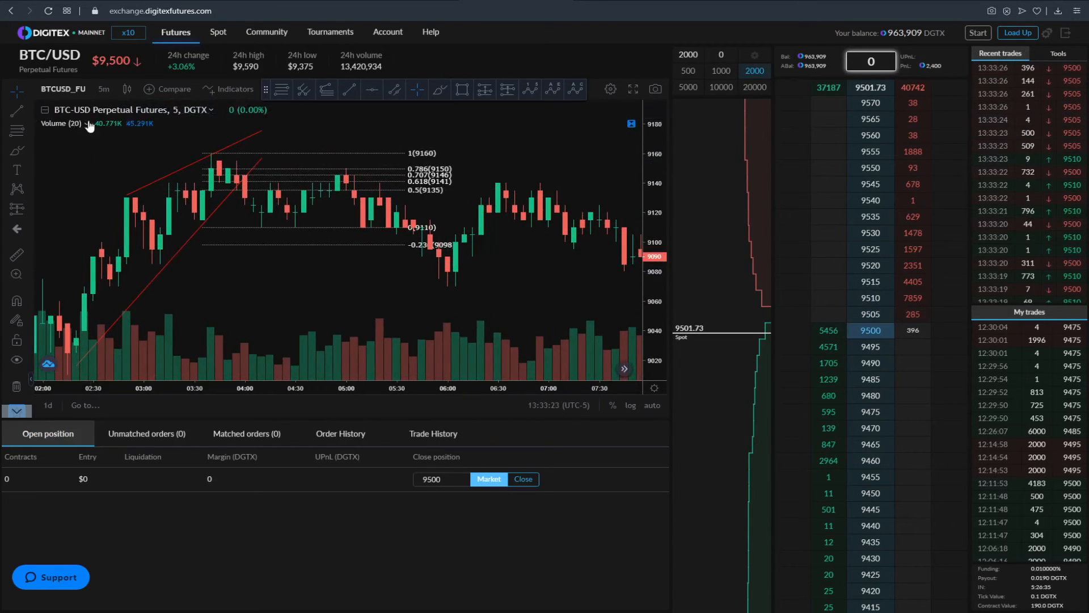
Remove the Volume indicator from the BTC/USD chart
right_click(90, 123)
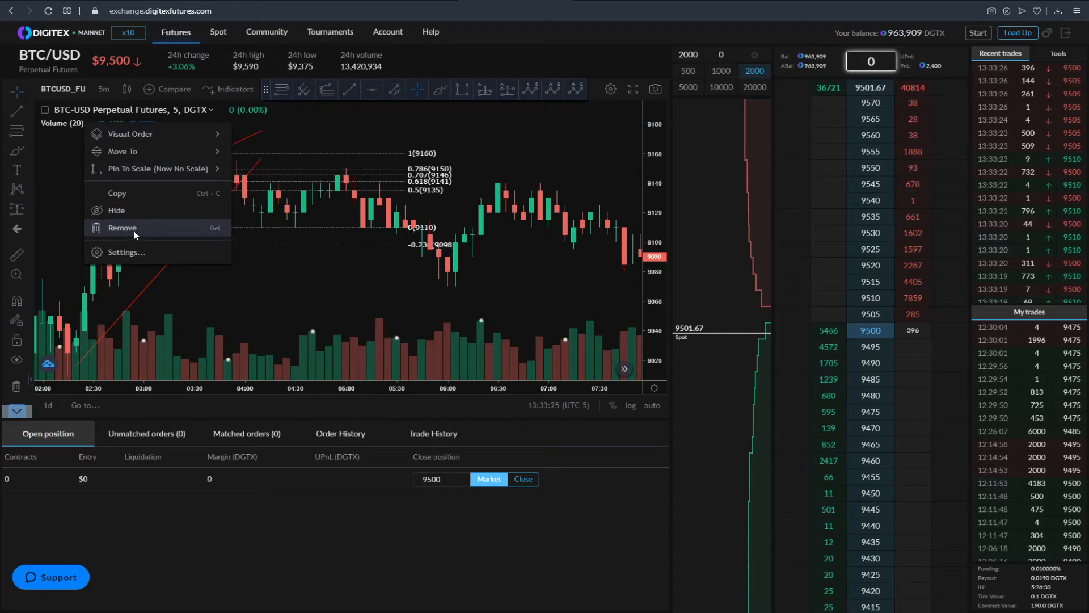
left_click(122, 228)
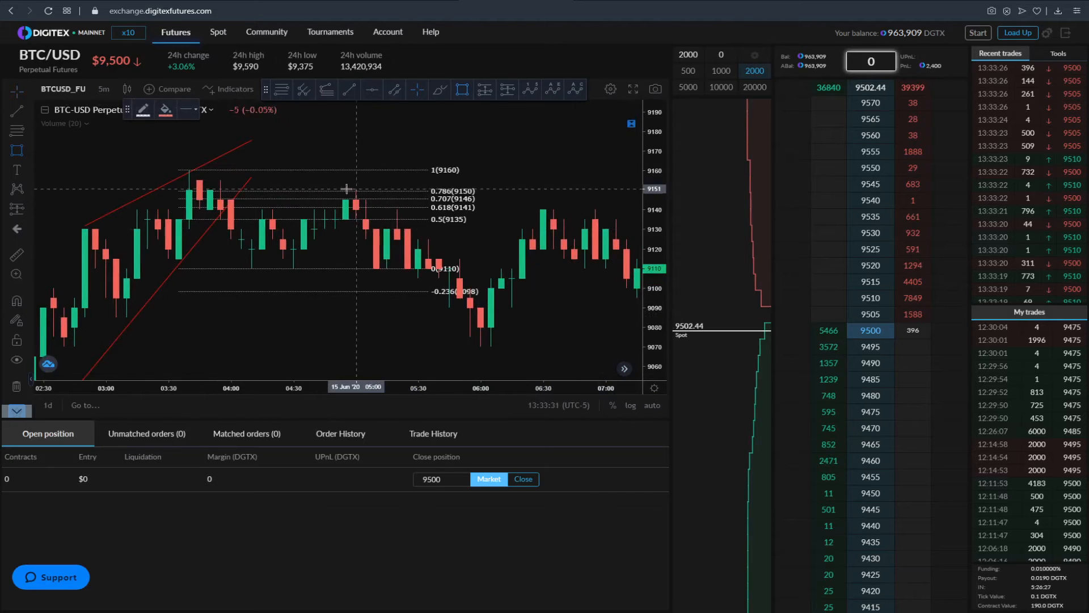
mouse_move(295, 208)
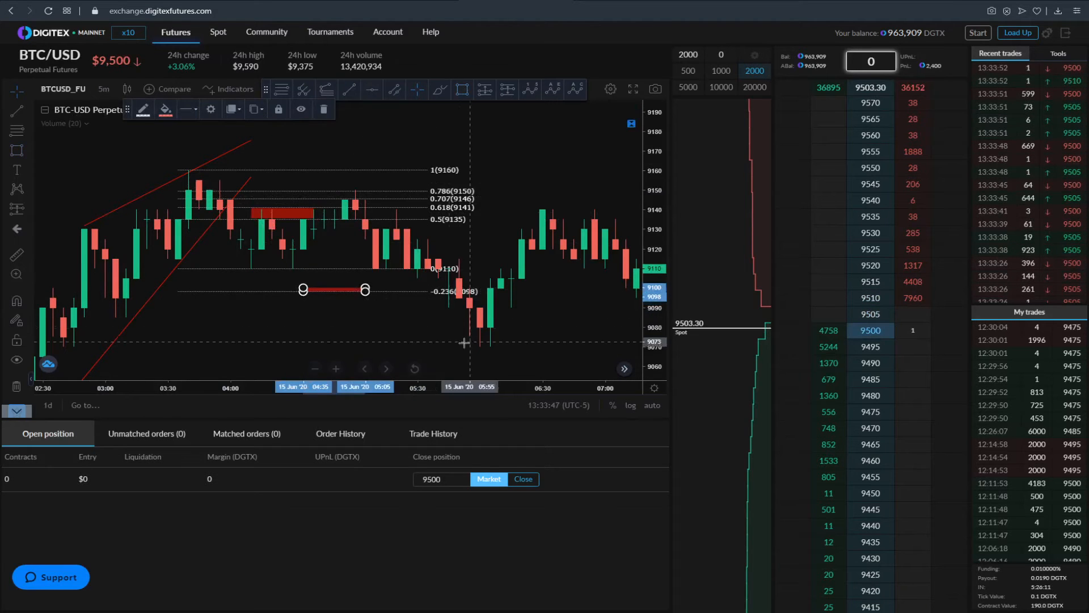
mouse_move(568, 199)
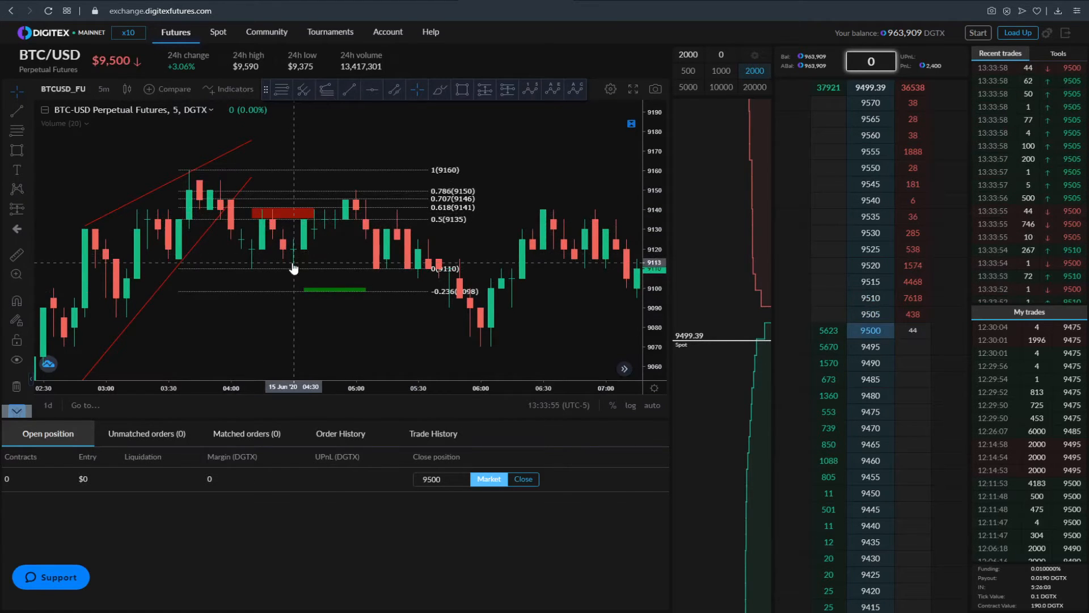
mouse_move(396, 200)
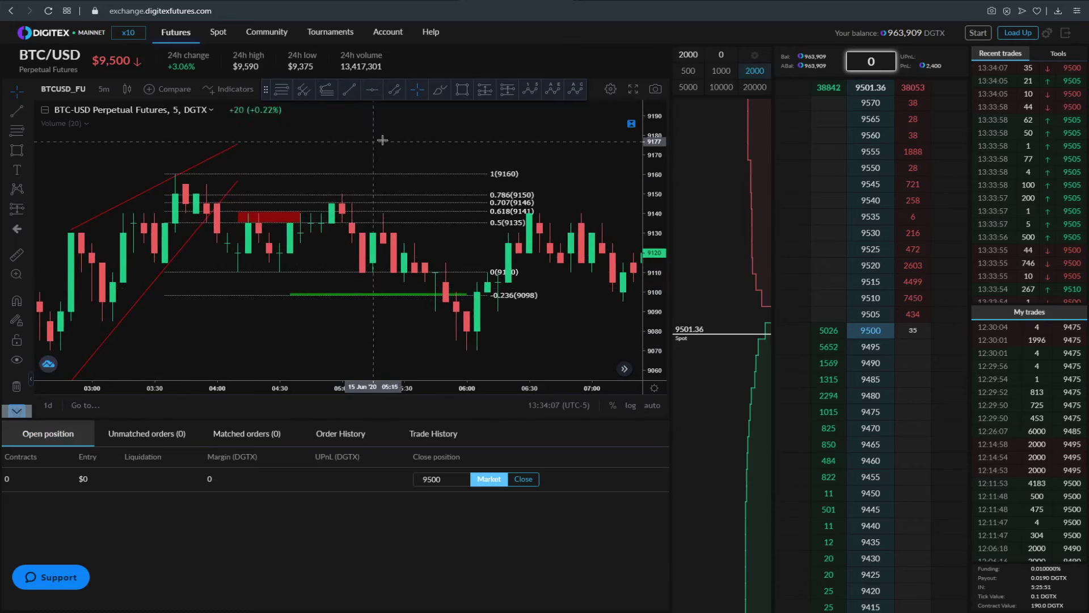
mouse_move(484, 89)
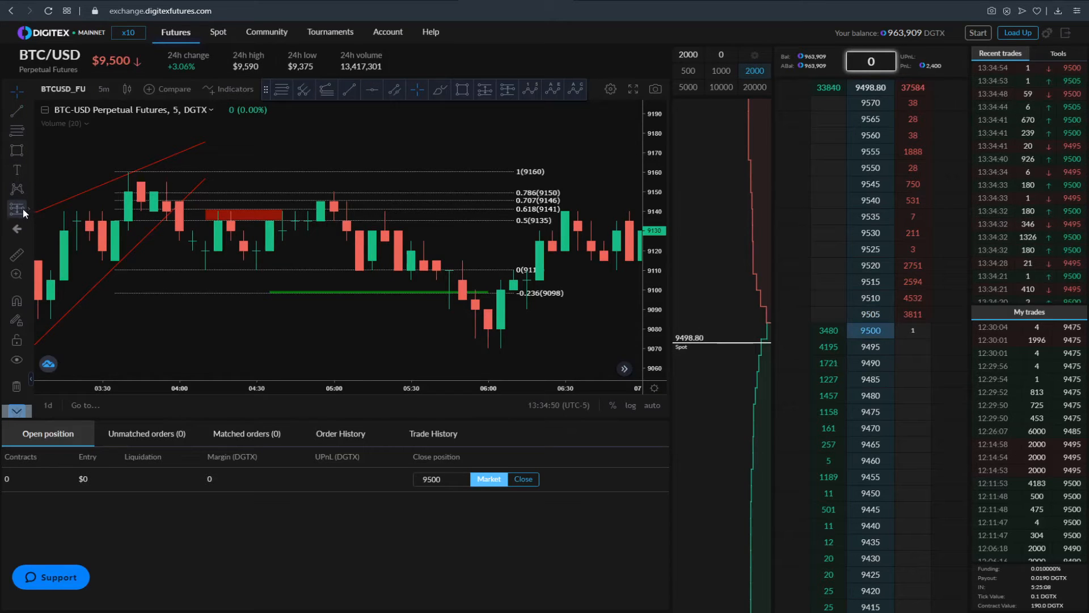
Pick the Short Position tool for the 9135 entry, 9152 stop, 9098 target setup
left_click(17, 208)
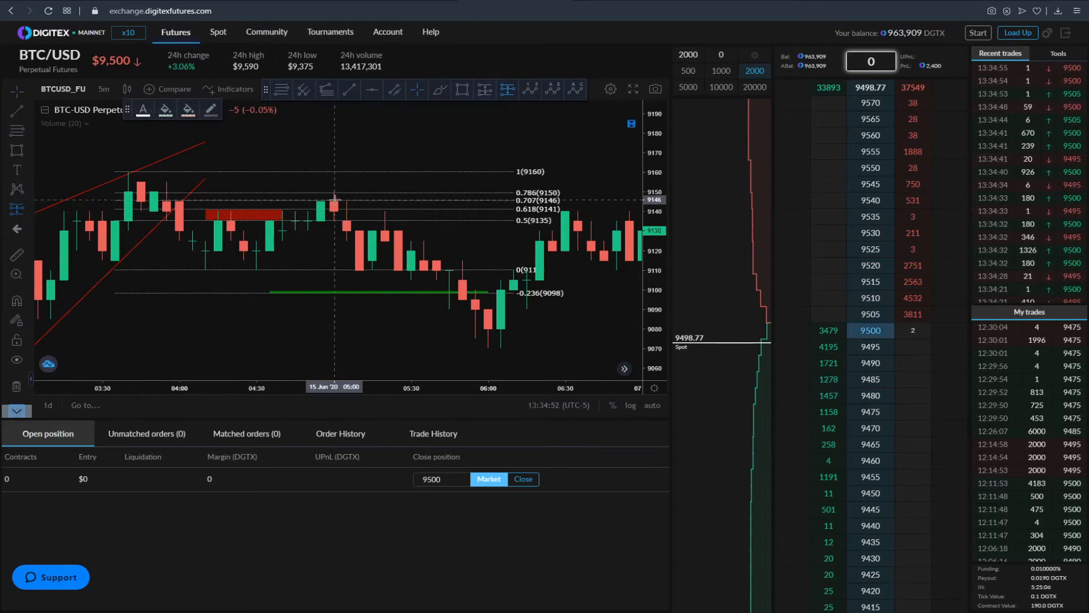
mouse_move(430, 219)
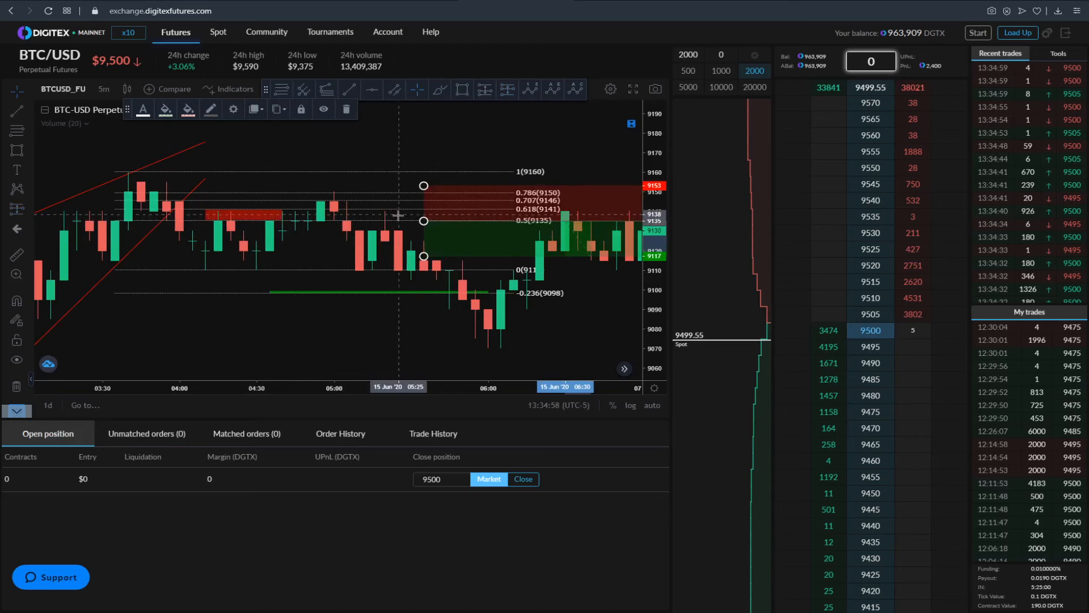
mouse_move(429, 216)
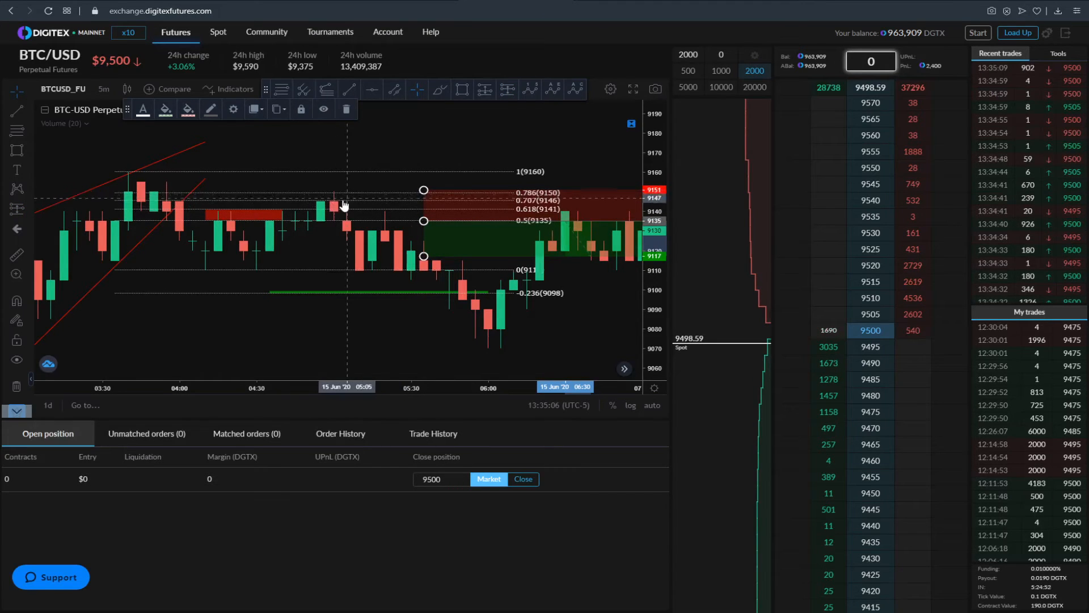
mouse_move(332, 198)
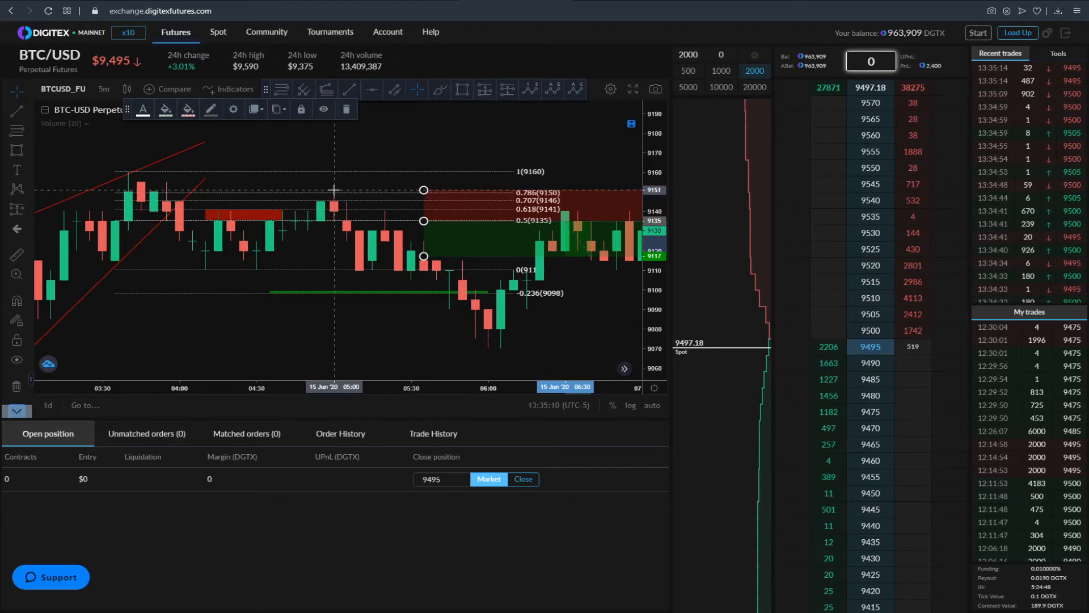
mouse_move(424, 191)
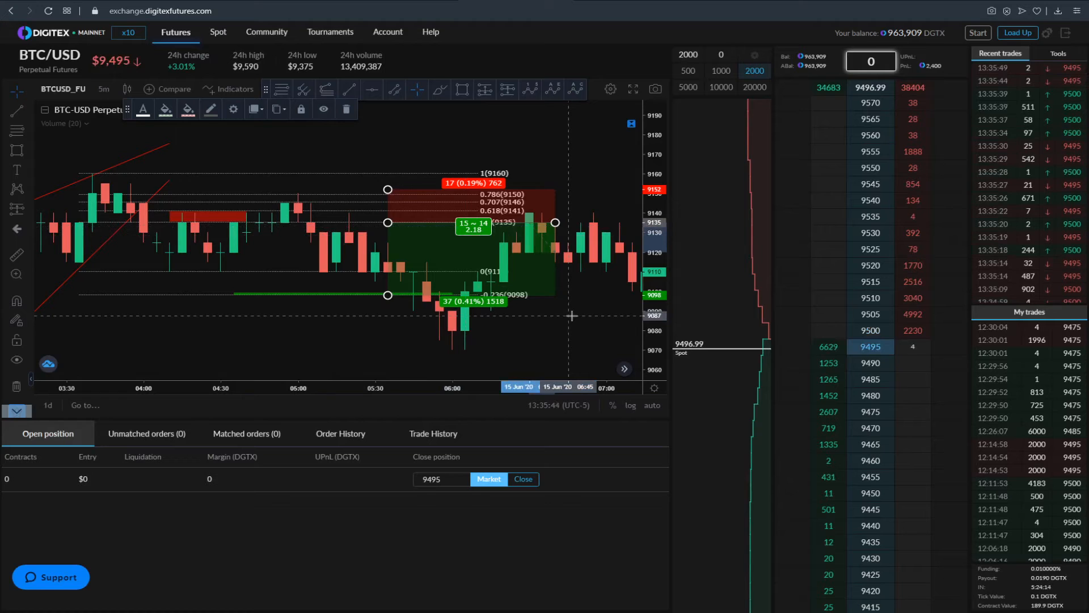
mouse_move(429, 228)
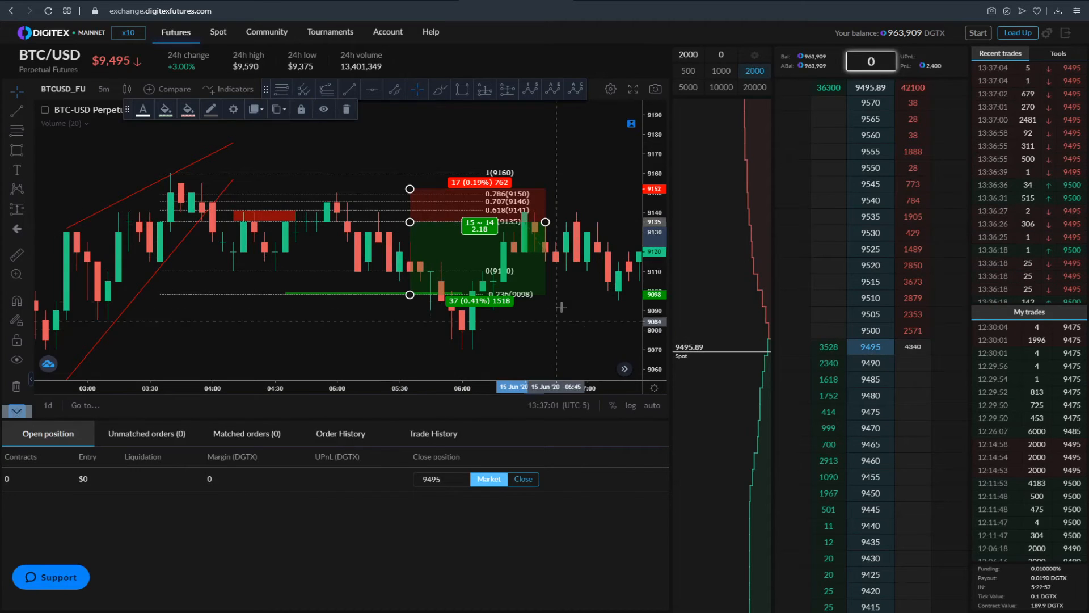
Start drawing the red rising channel on the BTC/USD chart
left_click(345, 109)
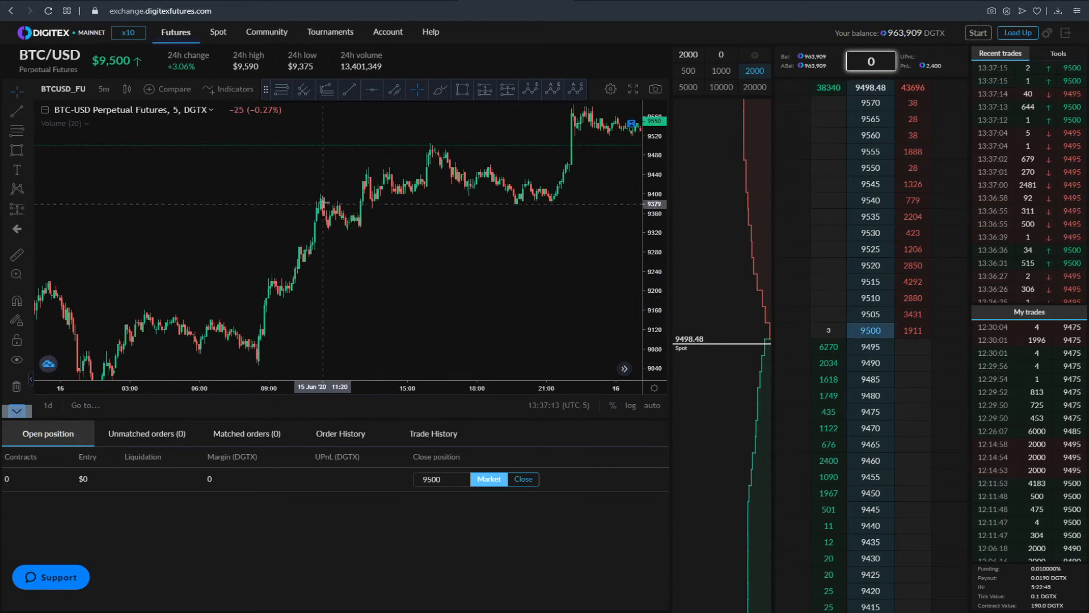
mouse_move(445, 150)
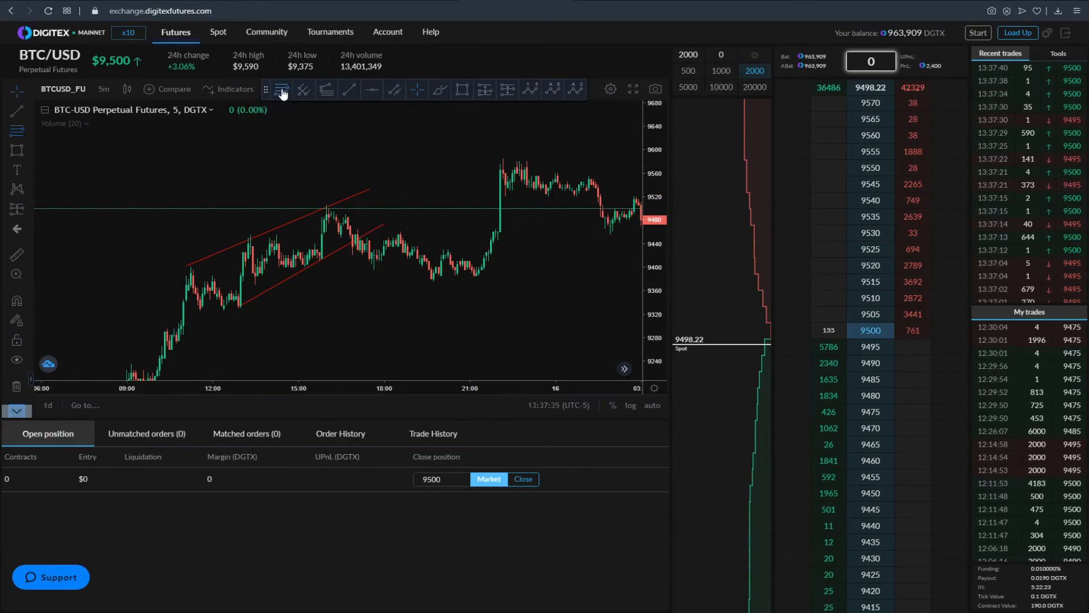
mouse_move(318, 204)
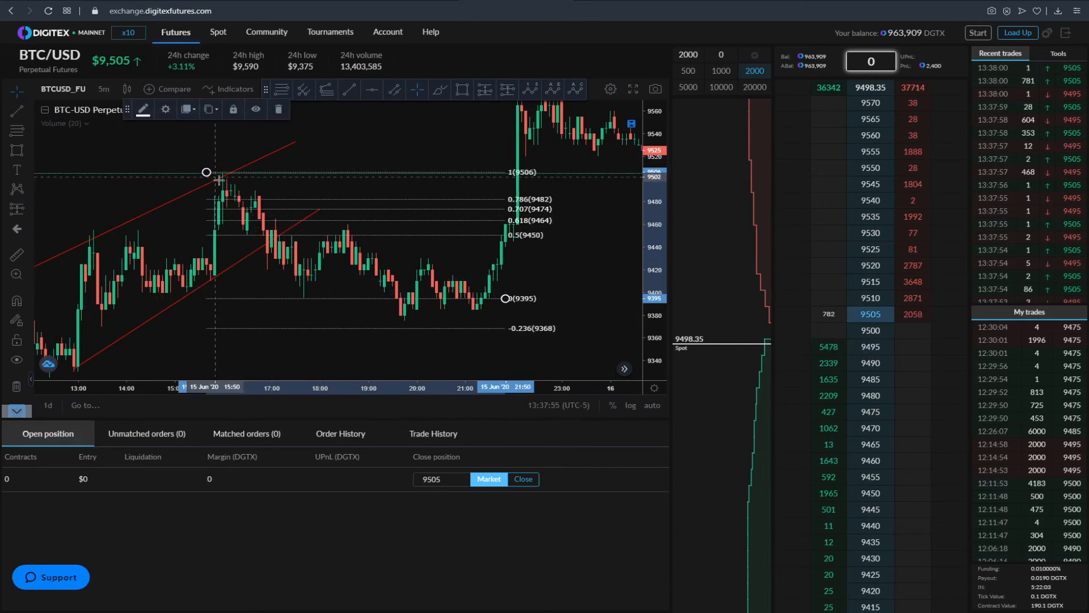
mouse_move(310, 288)
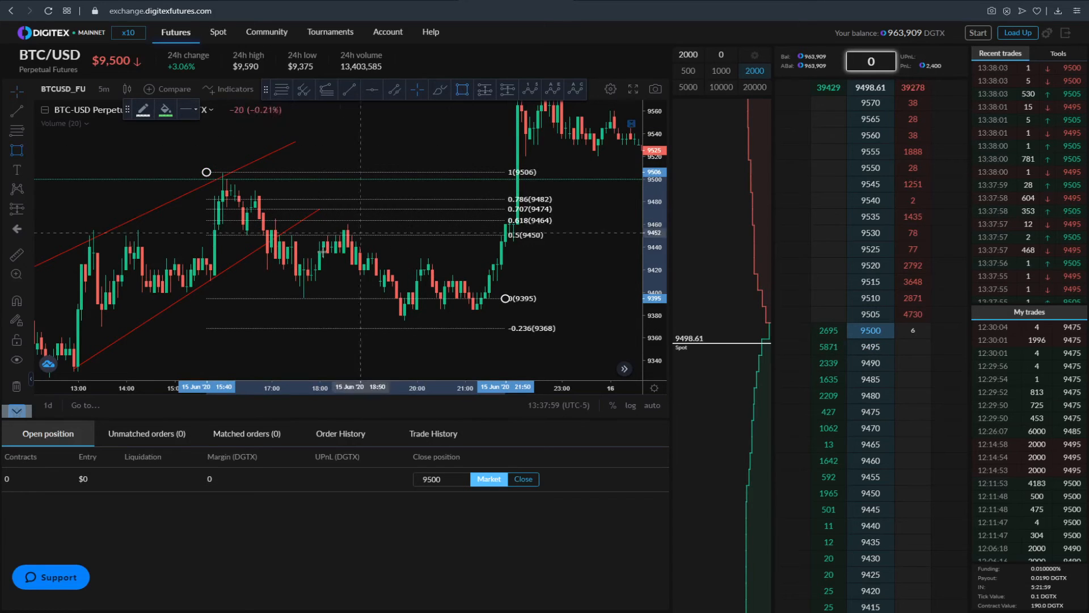
mouse_move(320, 236)
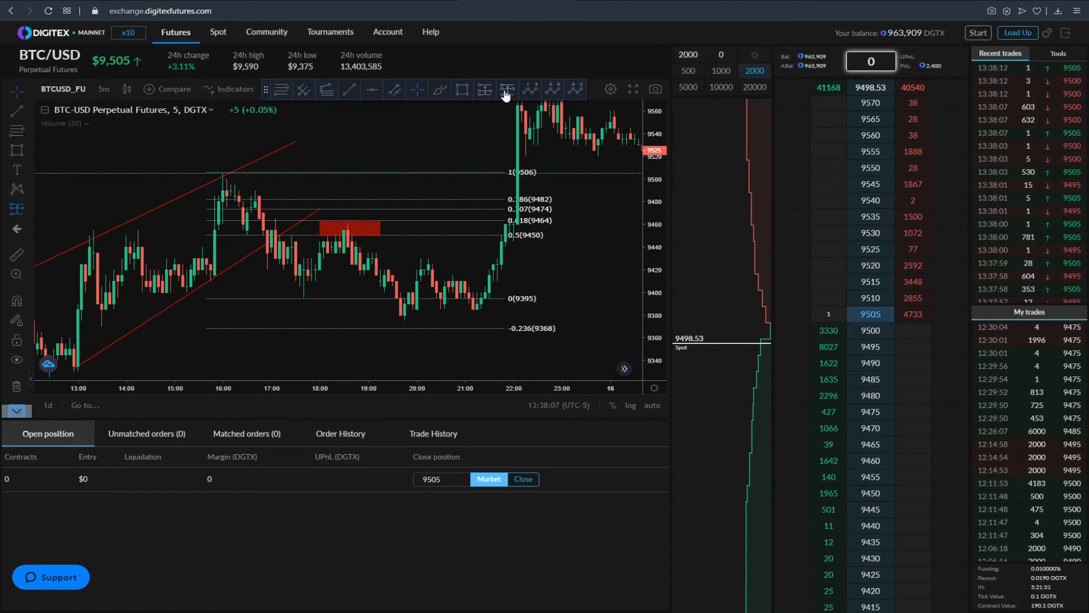
Pick the Short Position tool for the 9451 entry, 9484 stop setup
left_click(507, 89)
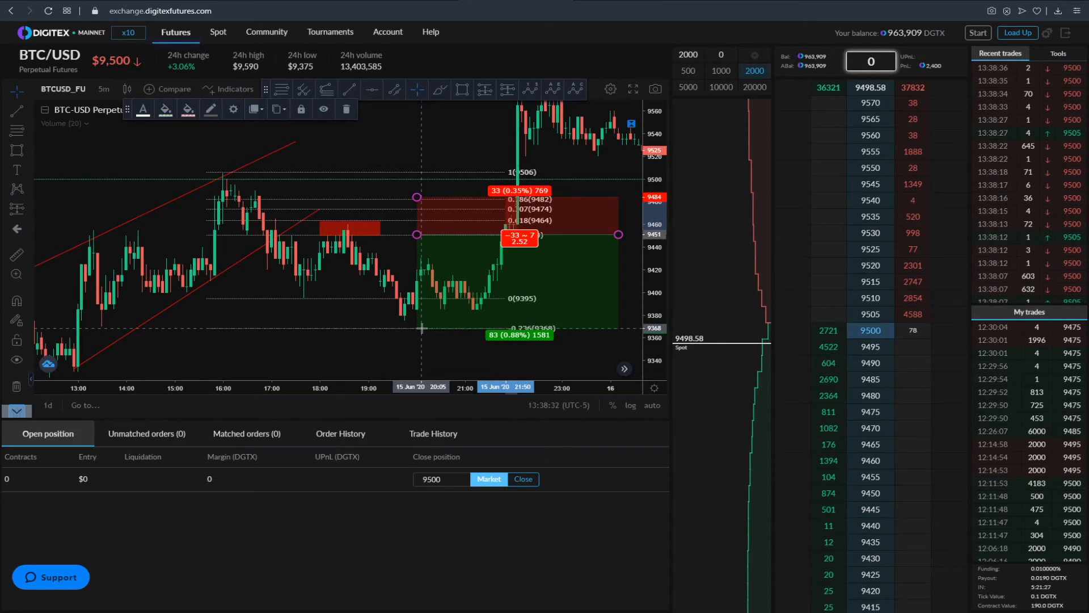
mouse_move(429, 315)
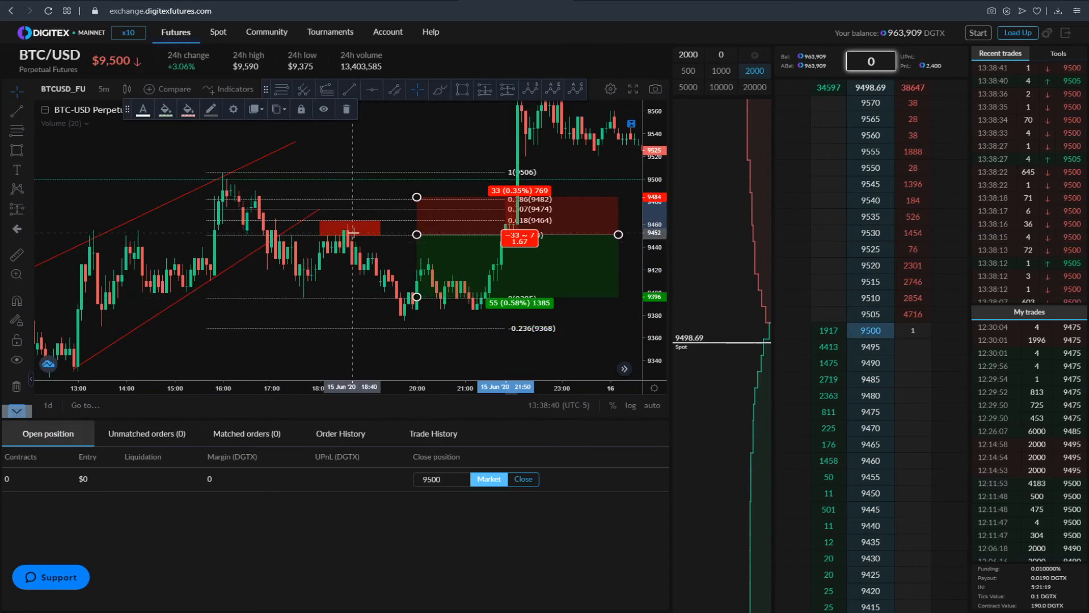
mouse_move(417, 299)
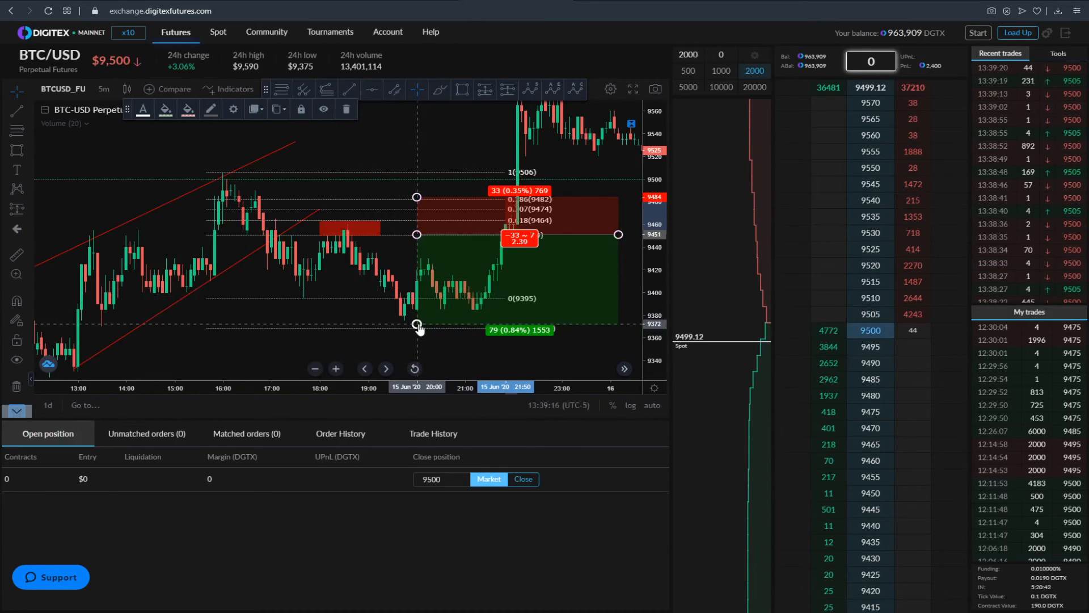
Move the chart to the 16 June candles with the 9591–9405 Fib and red zone near 9520
left_click(346, 109)
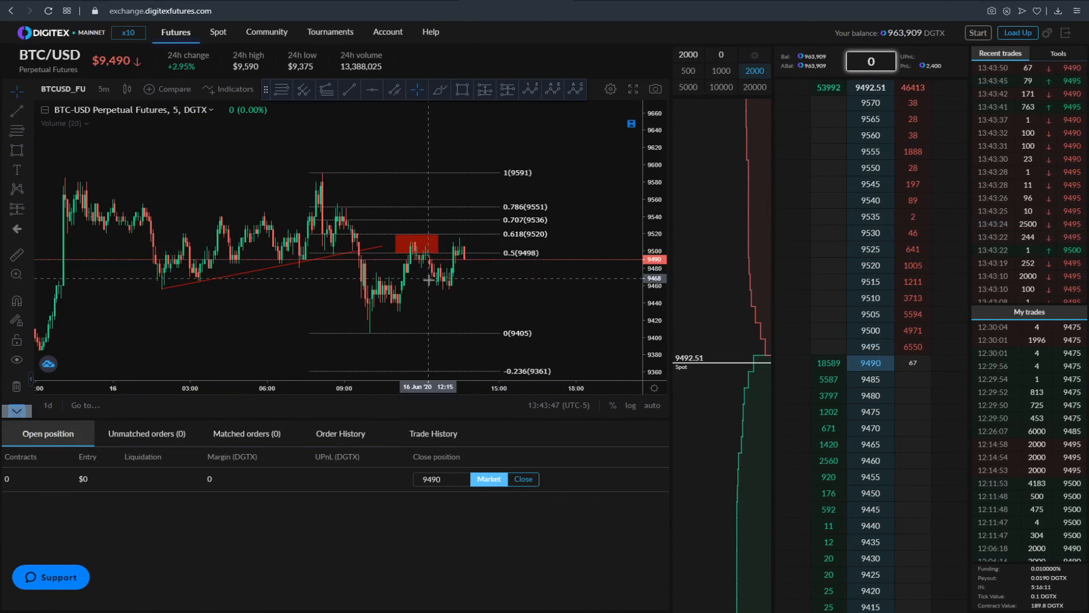
left_click(417, 244)
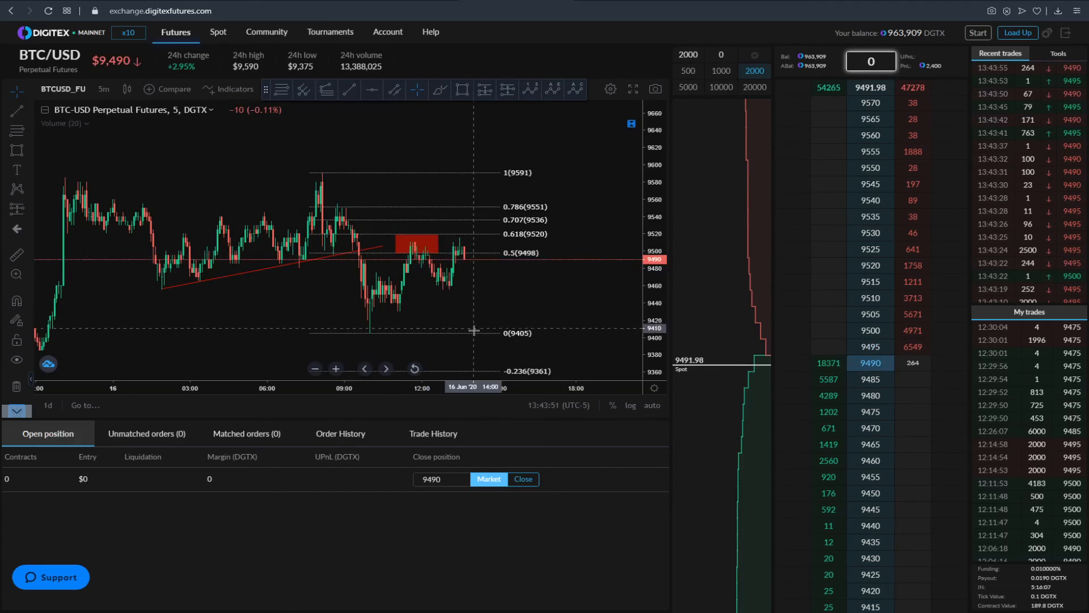
mouse_move(486, 344)
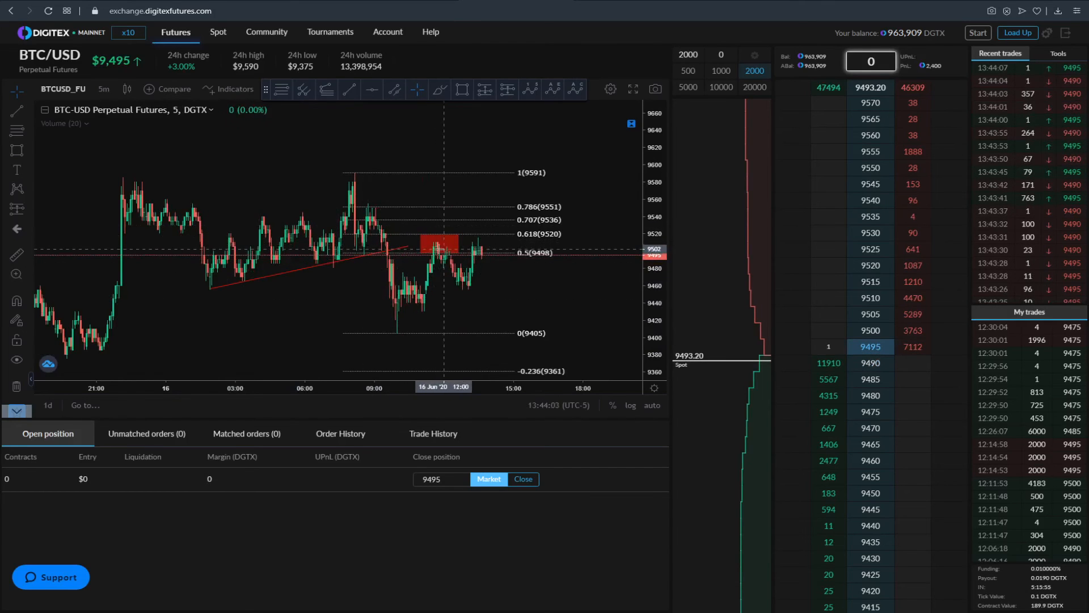
Delete the old Fib, anchor a new Fib at the swing, and start a green box at 9457
left_click(439, 253)
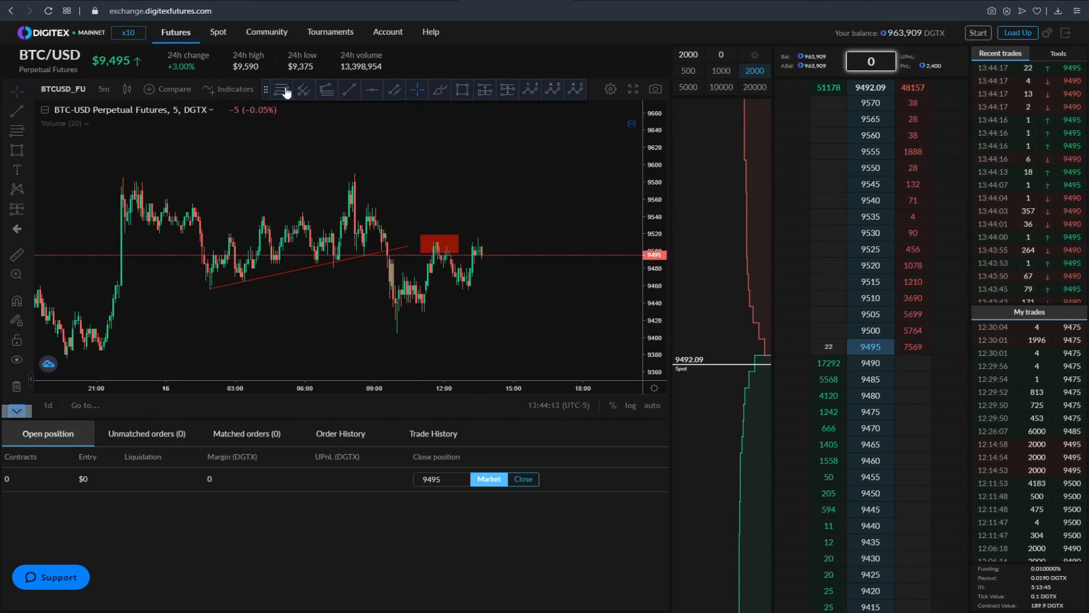
mouse_move(387, 331)
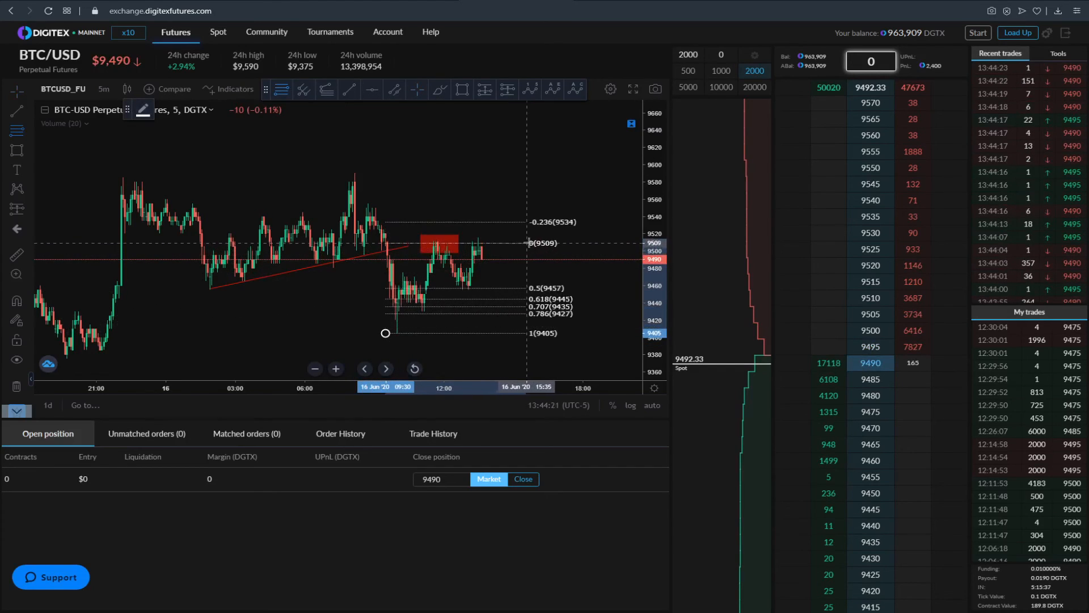
left_click(436, 245)
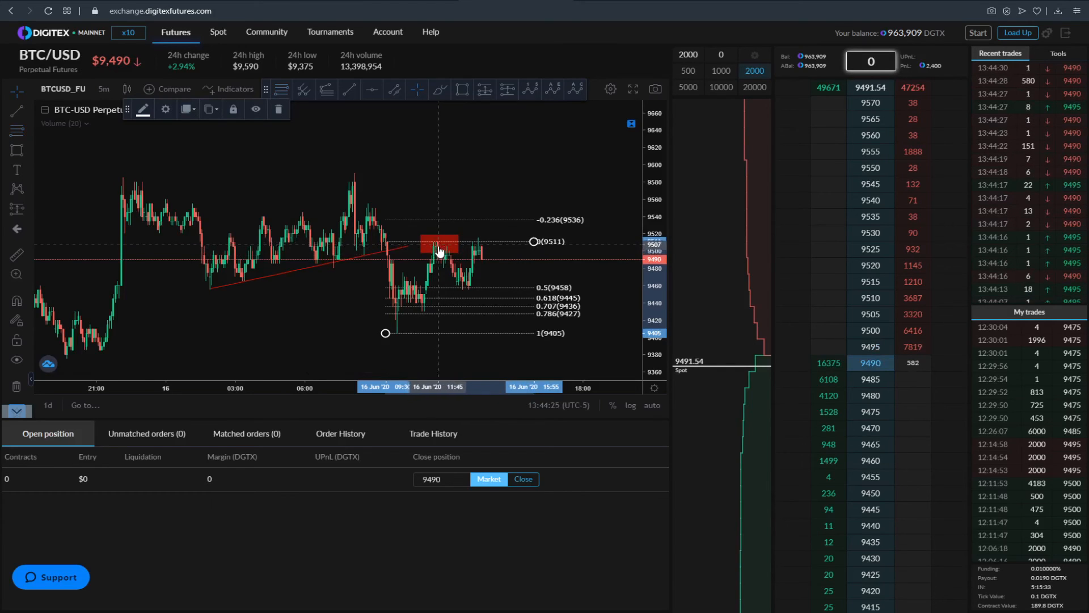
mouse_move(464, 285)
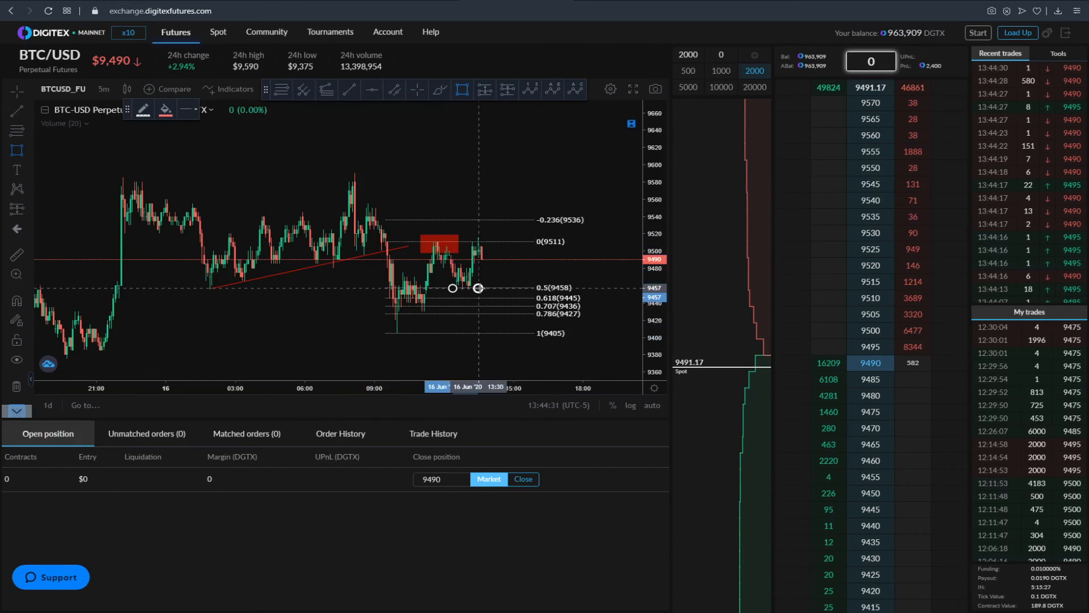
left_click(165, 108)
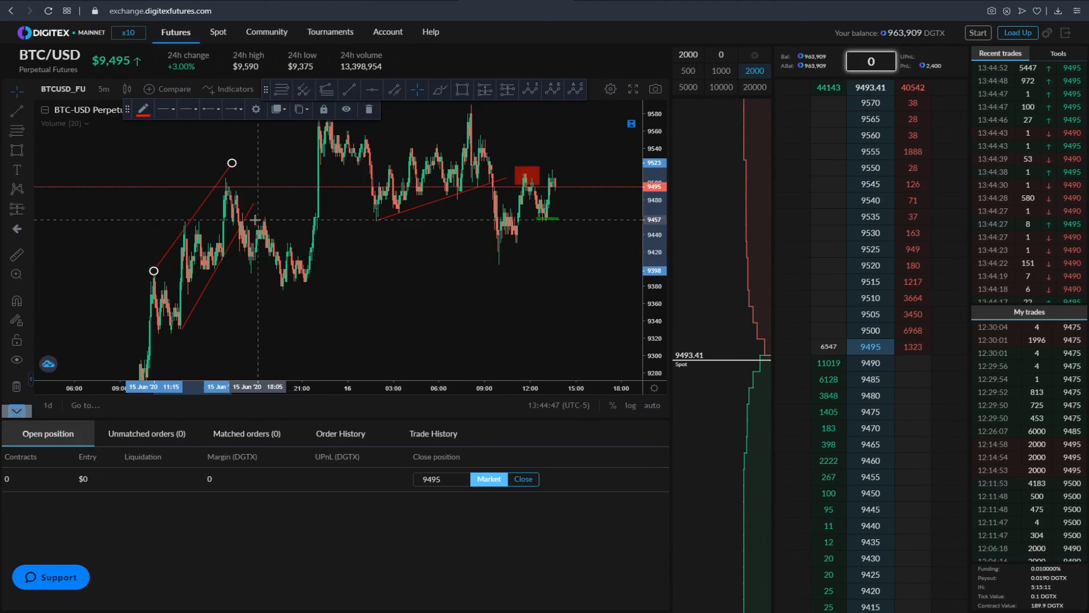
mouse_move(284, 294)
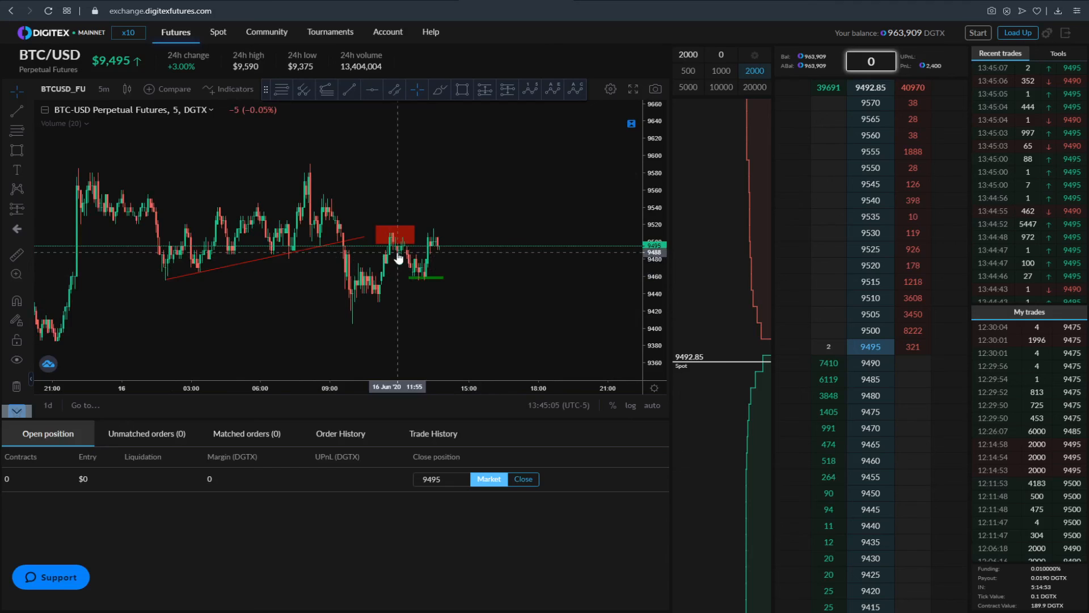
mouse_move(312, 252)
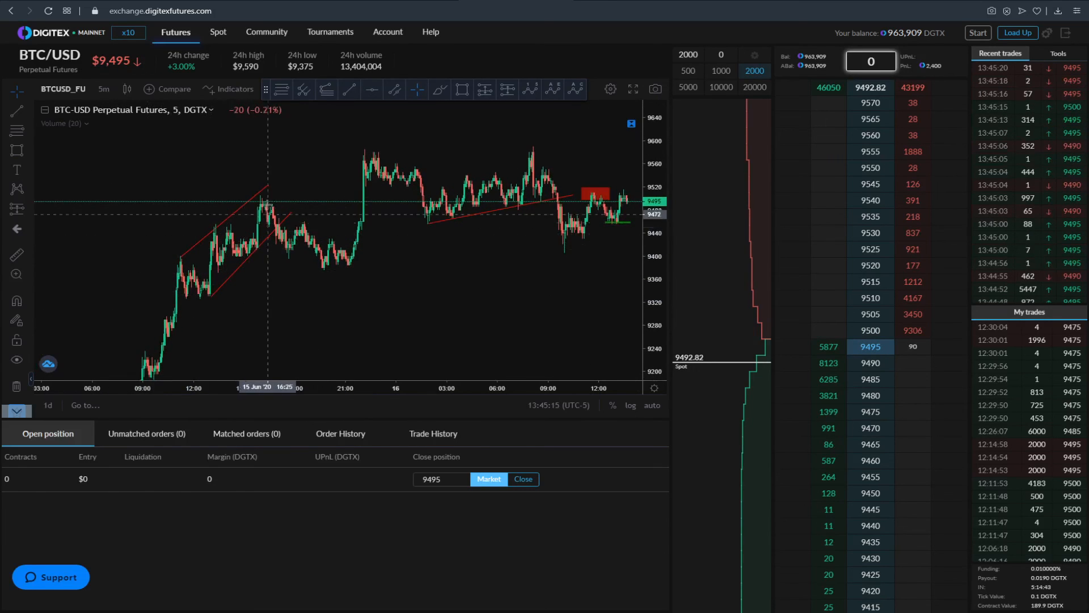
mouse_move(303, 220)
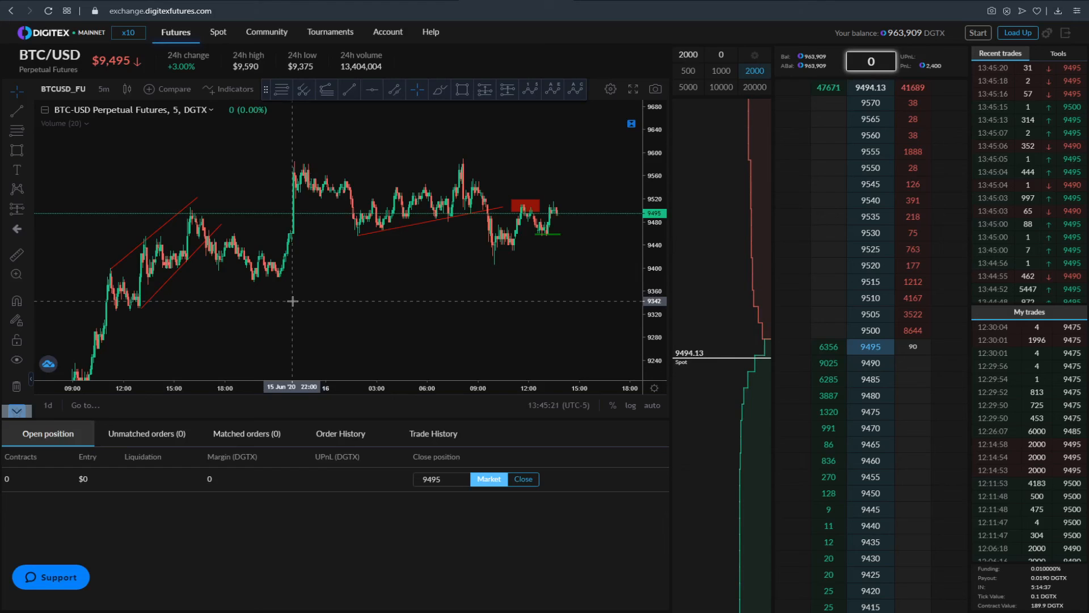
mouse_move(180, 281)
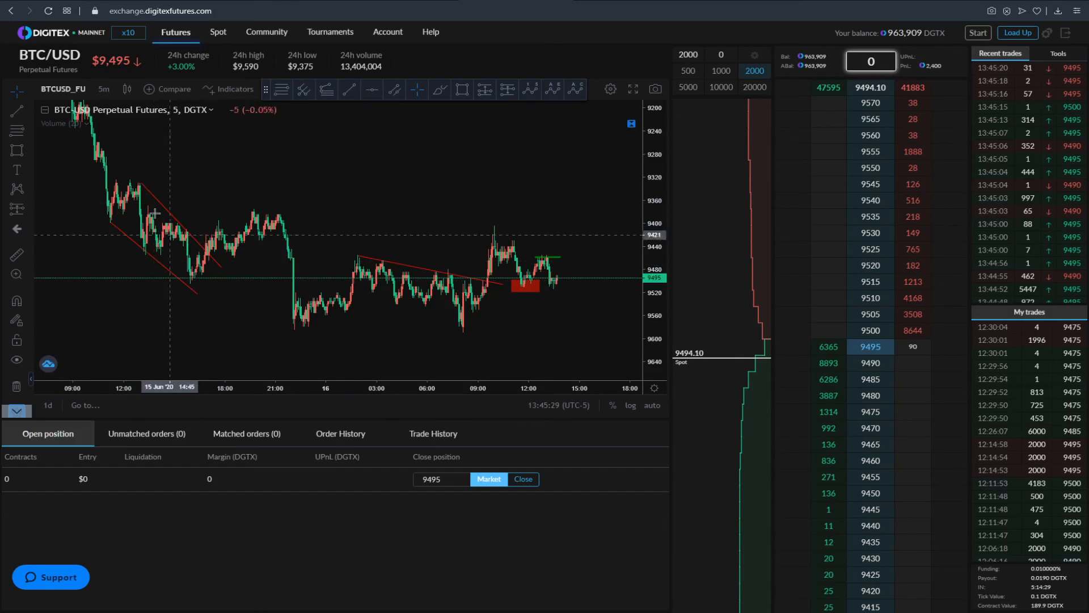
mouse_move(220, 223)
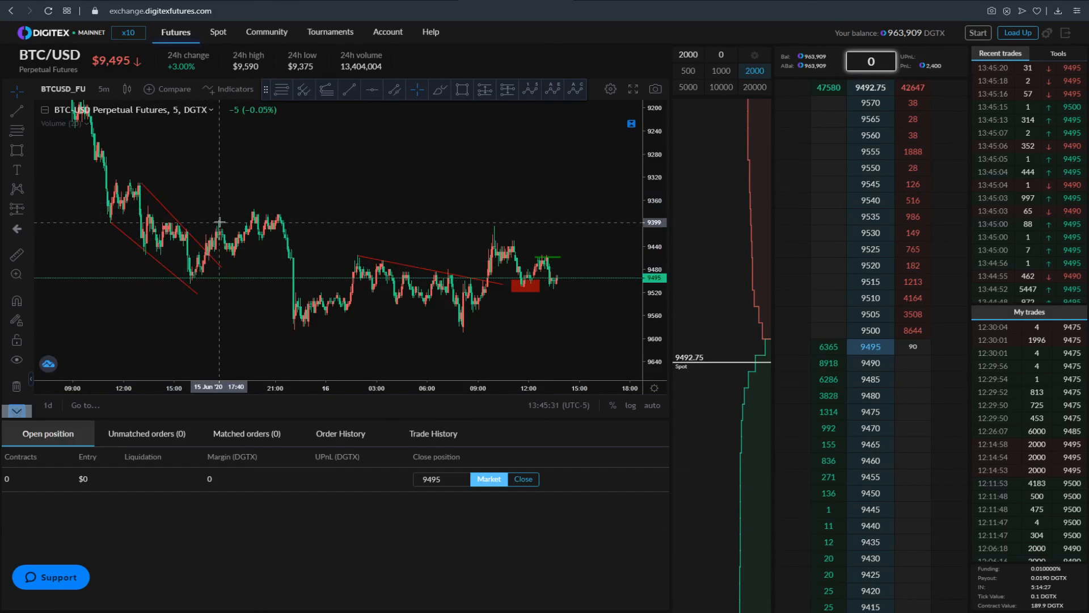
mouse_move(575, 350)
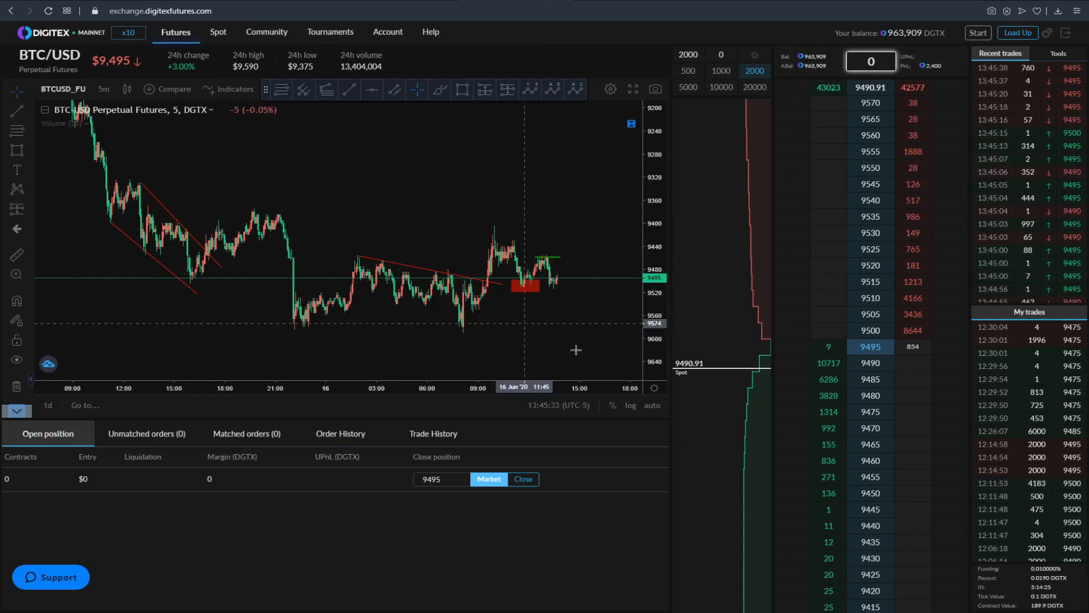
Turn off Invert Scale from the price scale's context menu
right_click(653, 278)
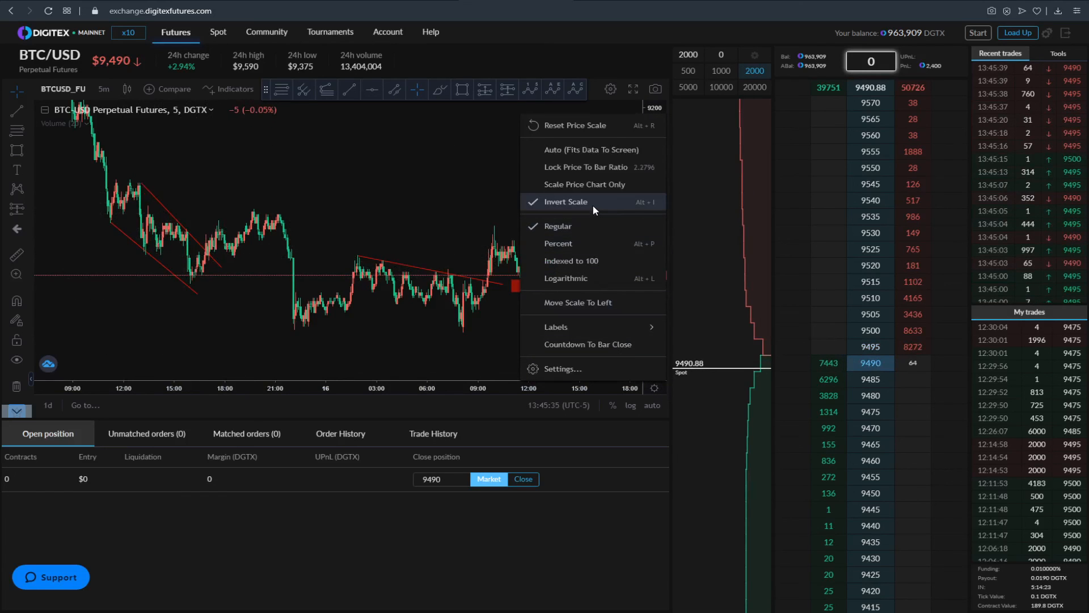
left_click(566, 201)
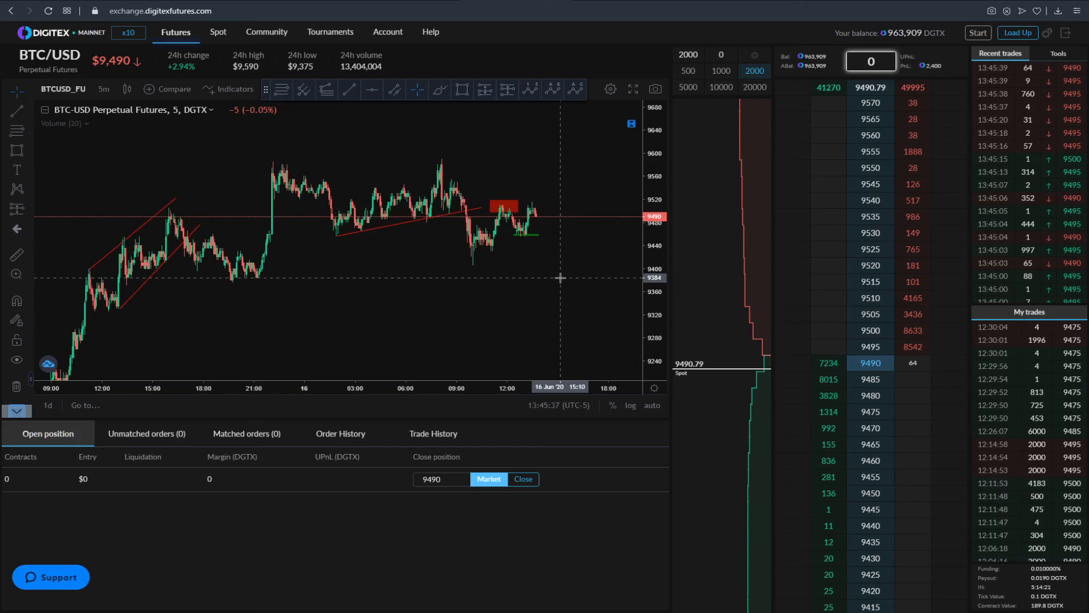
mouse_move(559, 323)
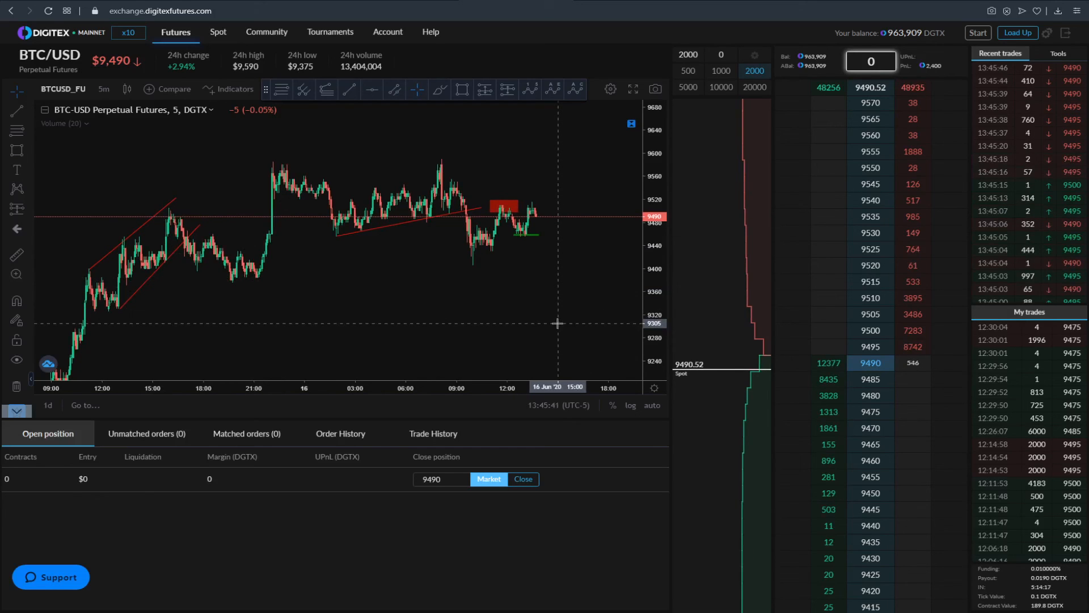
mouse_move(211, 269)
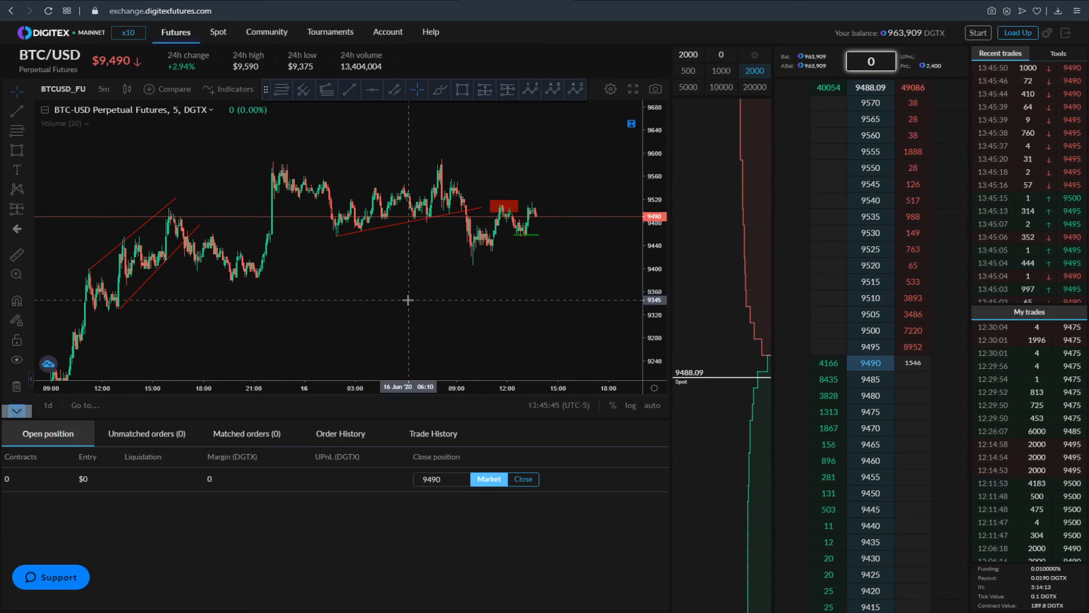
mouse_move(456, 300)
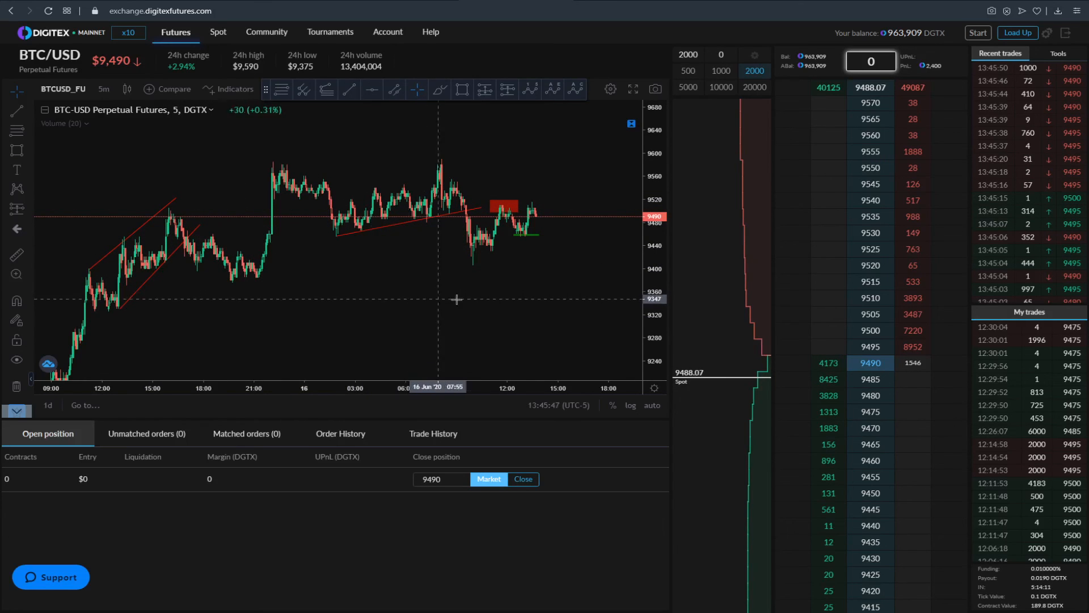
mouse_move(575, 328)
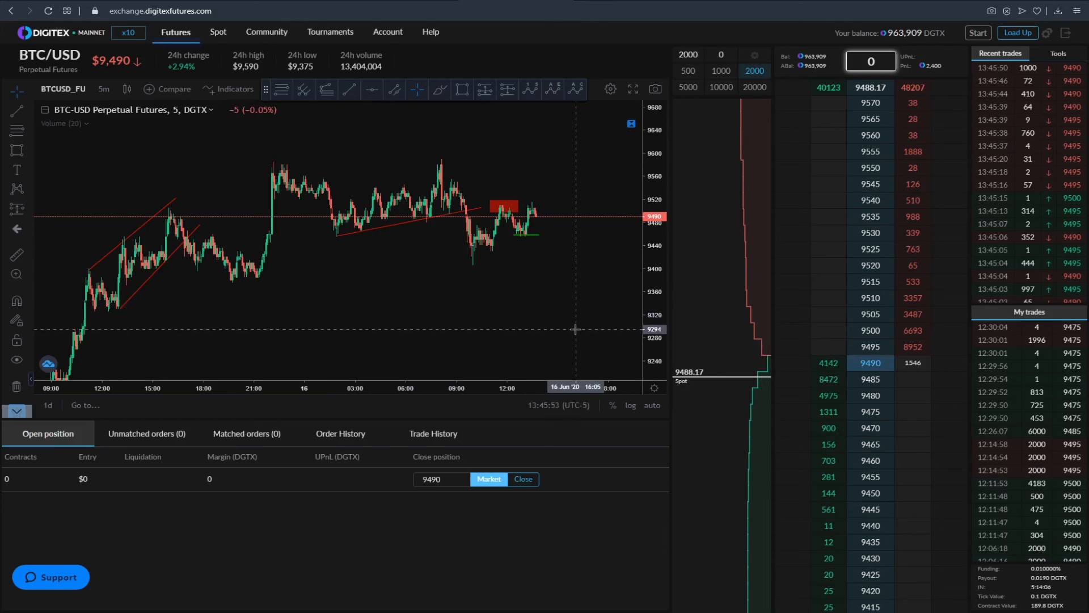